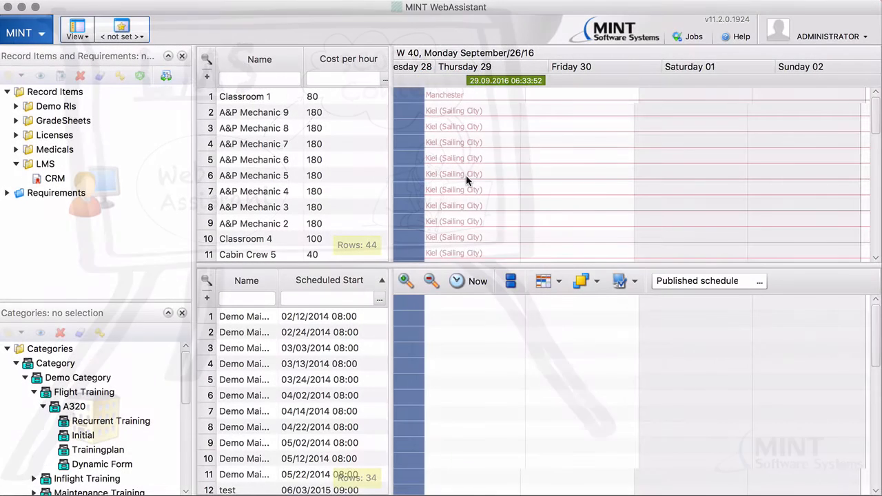
mouse_move(467, 180)
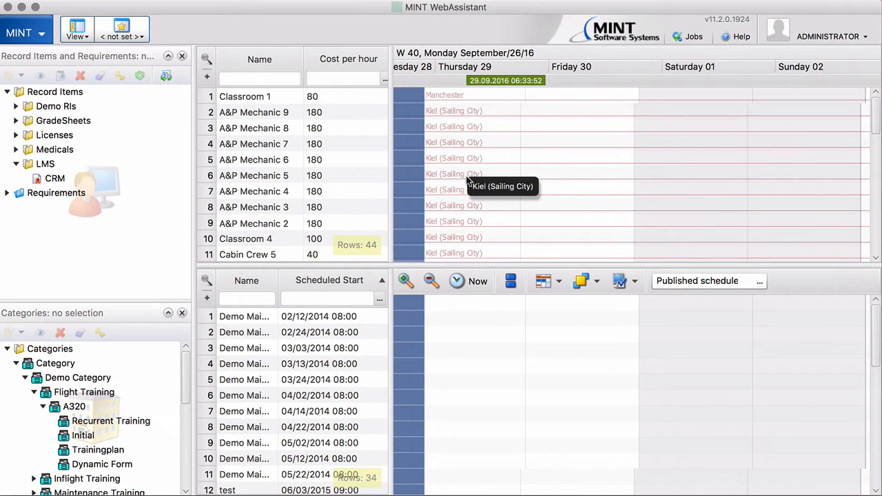
mouse_move(467, 180)
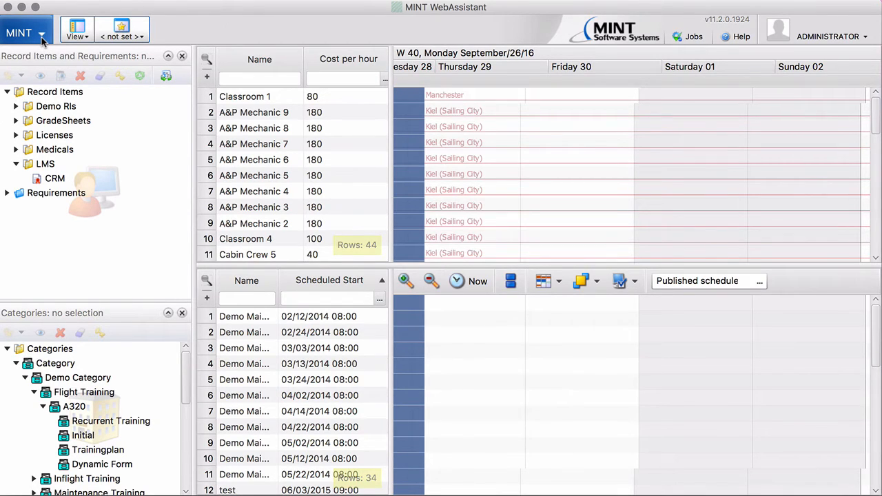
Reach Tree Management via the MINT menu and expand Record Items > LMS to reveal CRM.
click(19, 33)
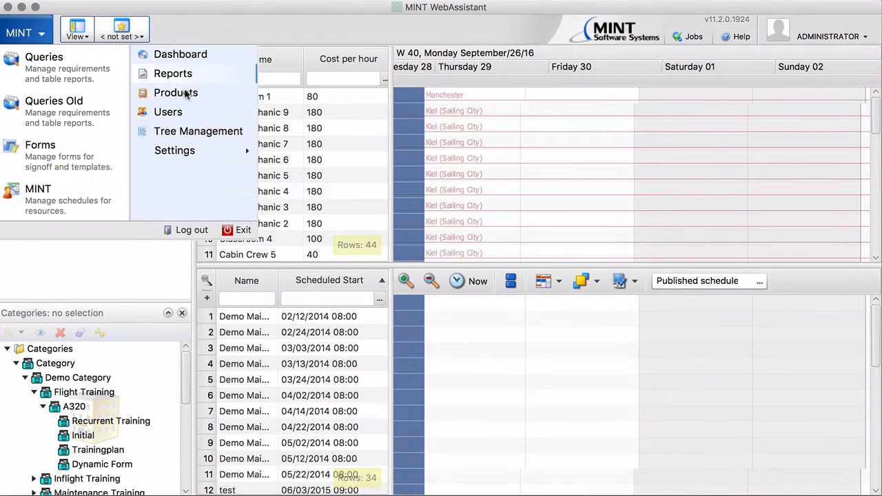
click(198, 131)
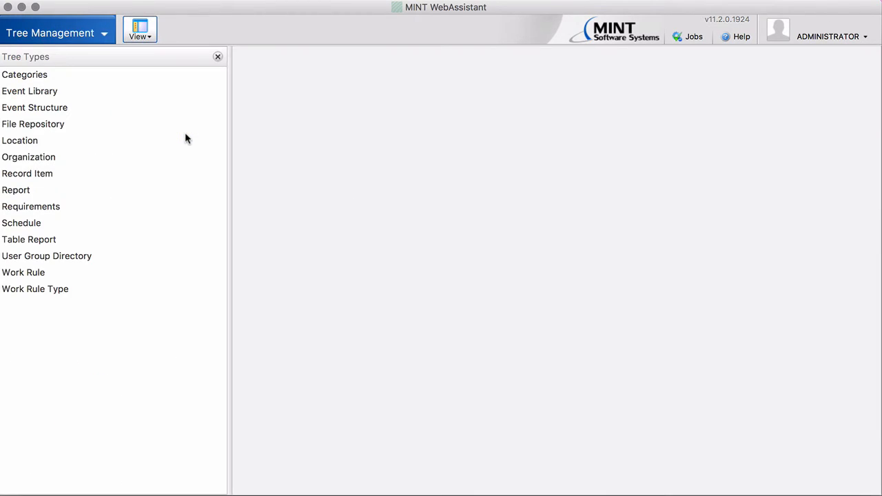
mouse_move(53, 205)
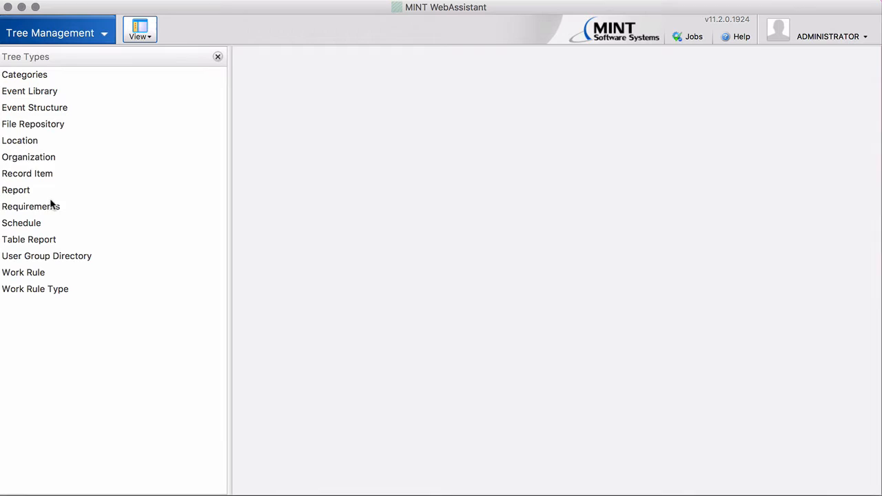
click(27, 174)
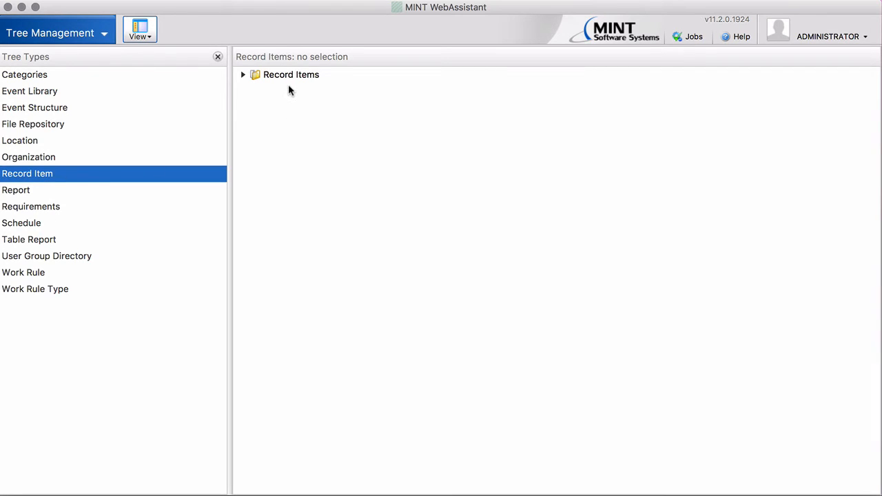
click(242, 74)
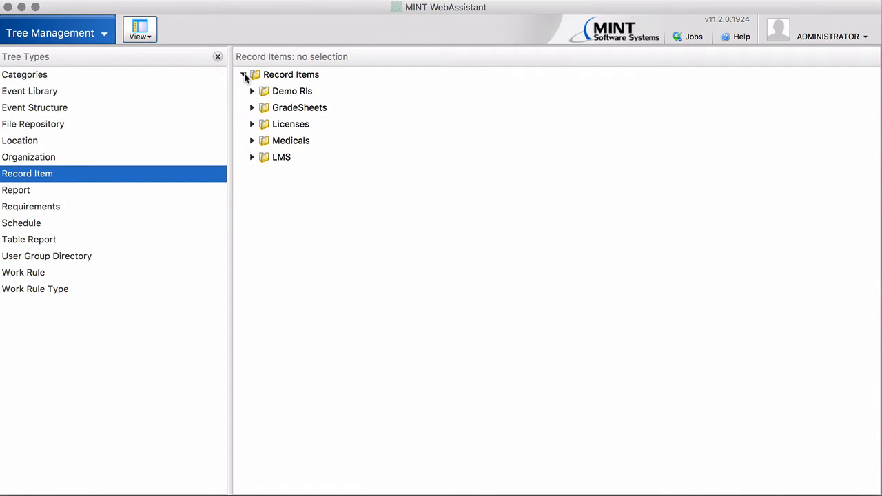
click(252, 157)
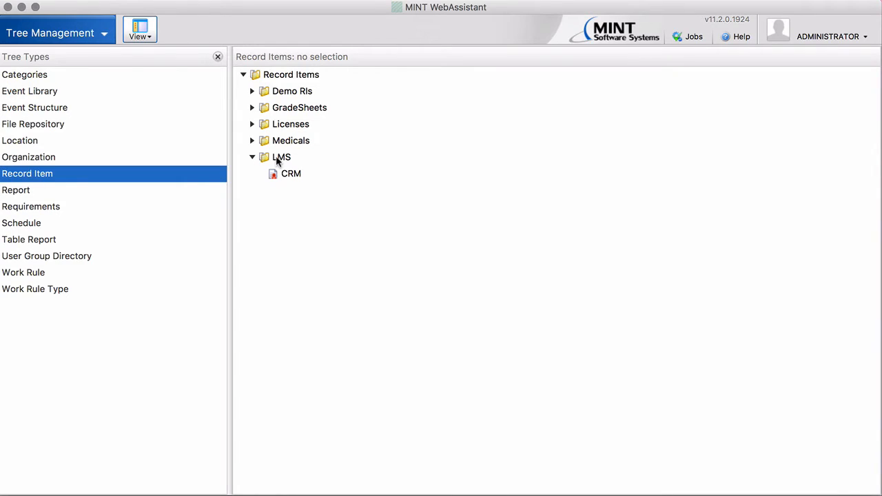
mouse_move(286, 162)
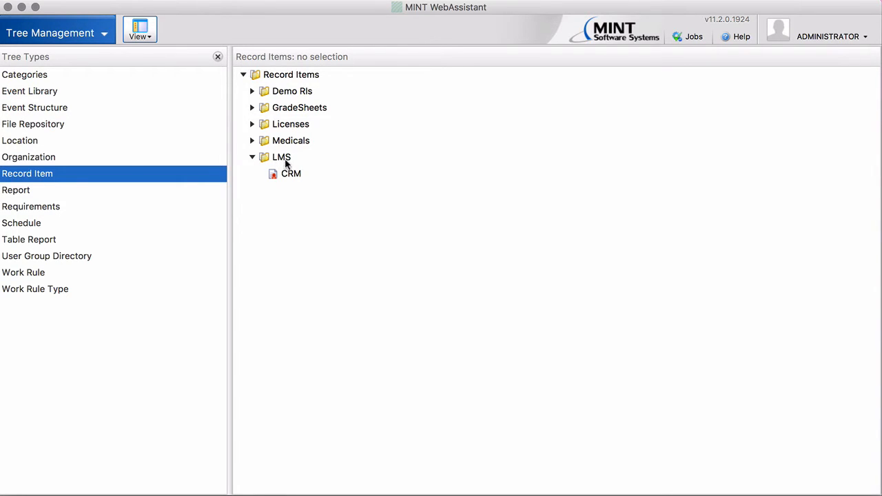
mouse_move(281, 160)
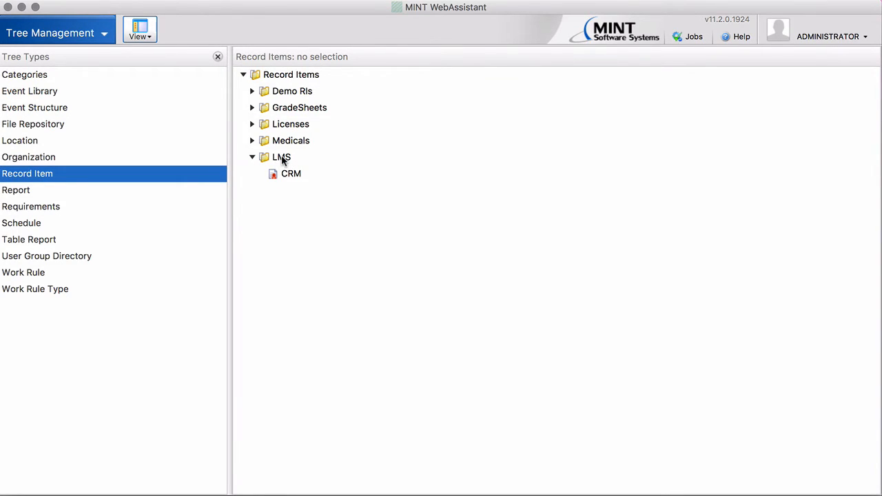
right_click(281, 157)
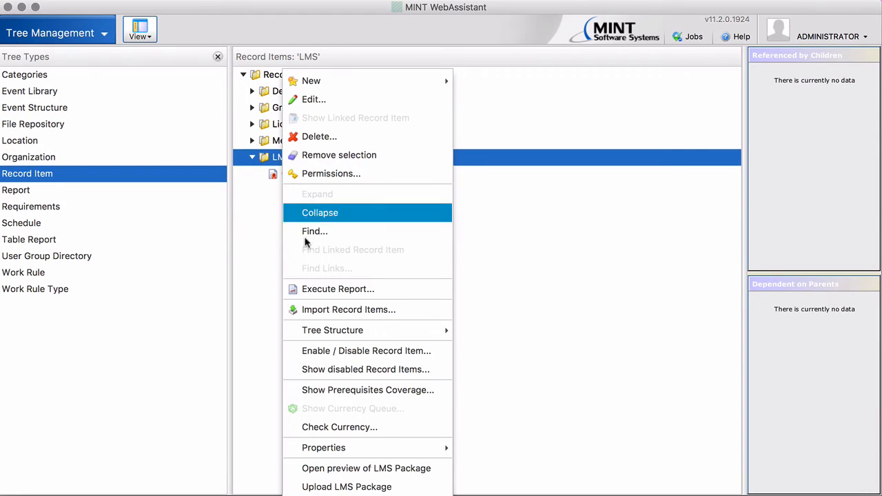
mouse_move(322, 446)
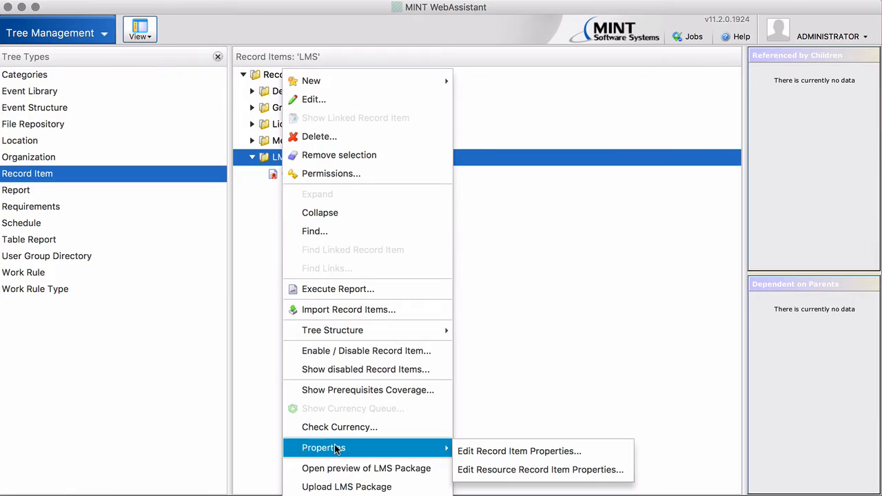
mouse_move(518, 450)
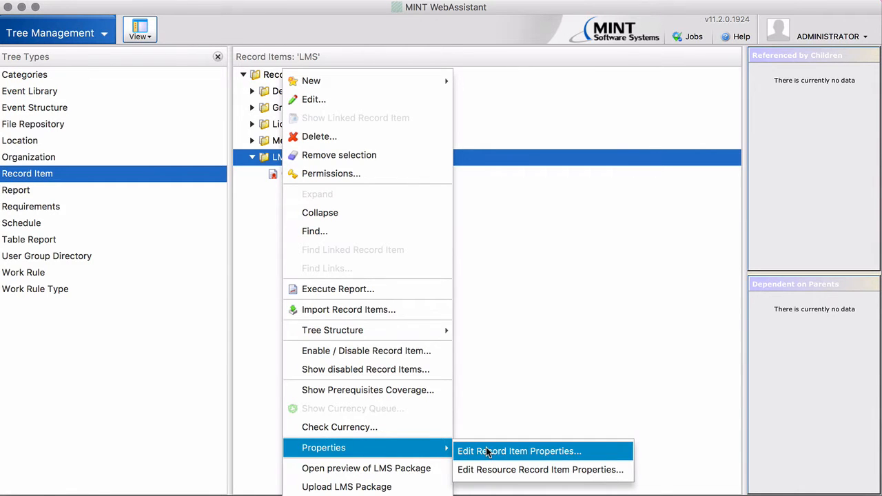
click(518, 451)
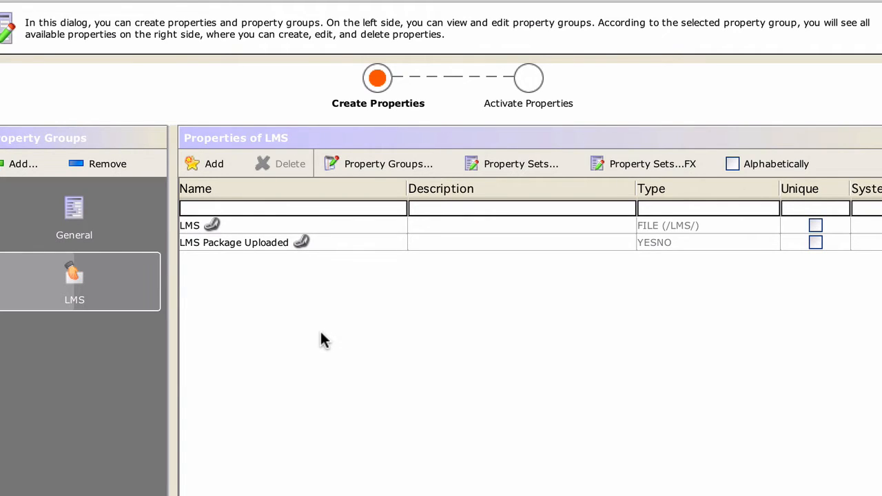
mouse_move(582, 239)
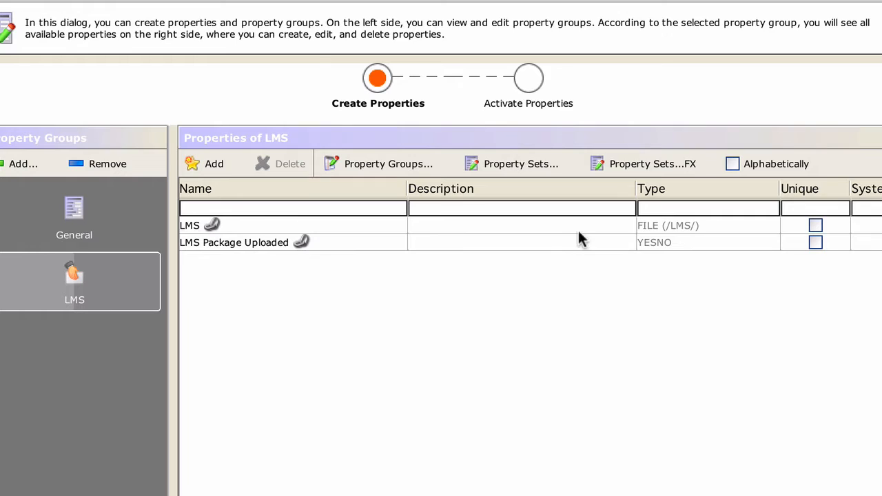
mouse_move(212, 226)
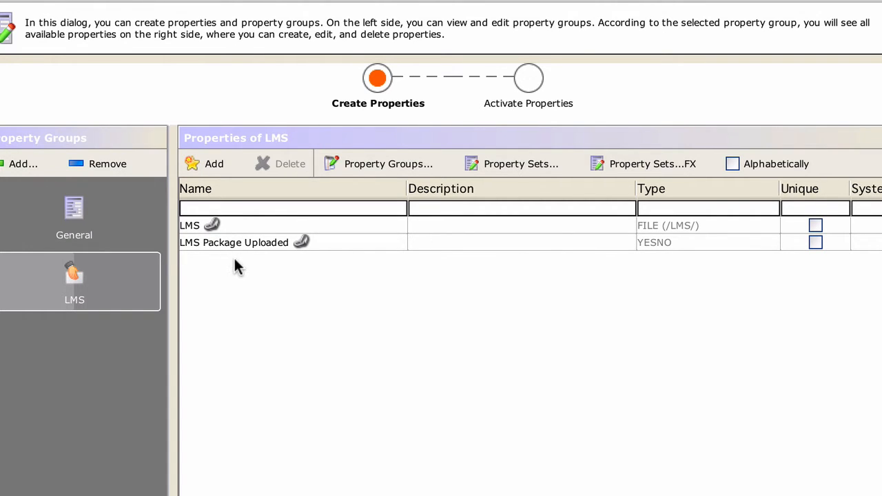
mouse_move(237, 232)
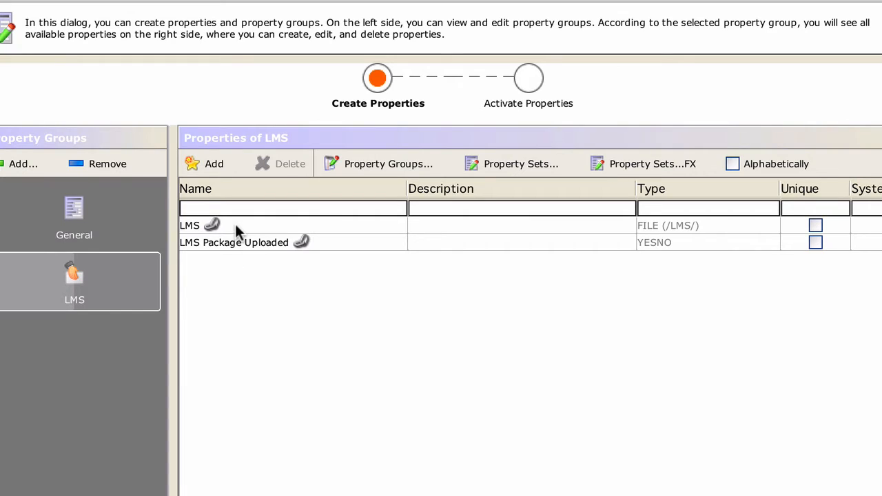
mouse_move(243, 282)
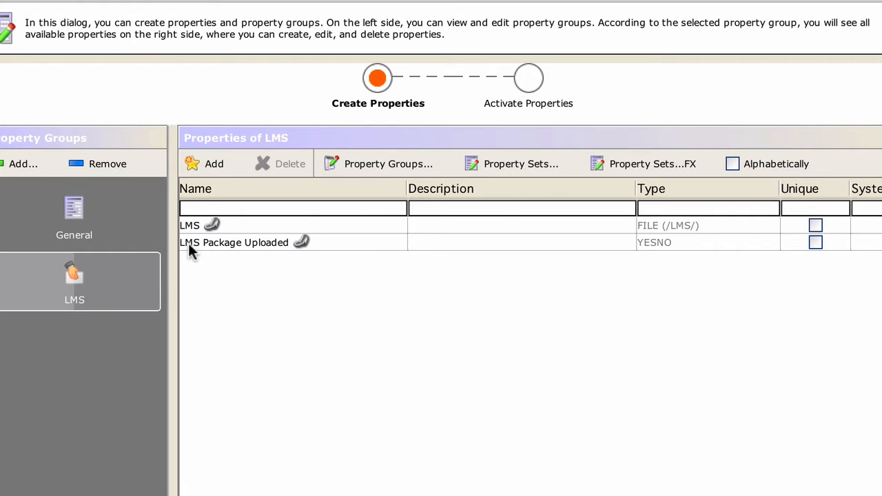
mouse_move(296, 269)
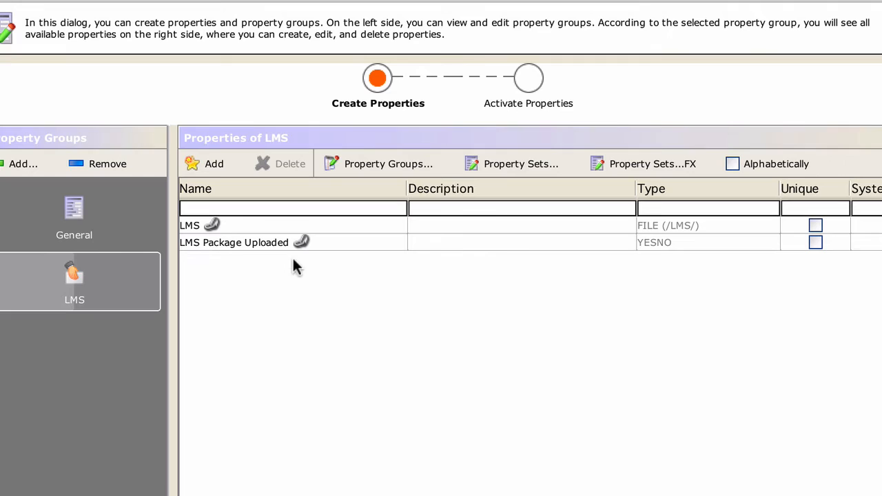
mouse_move(562, 270)
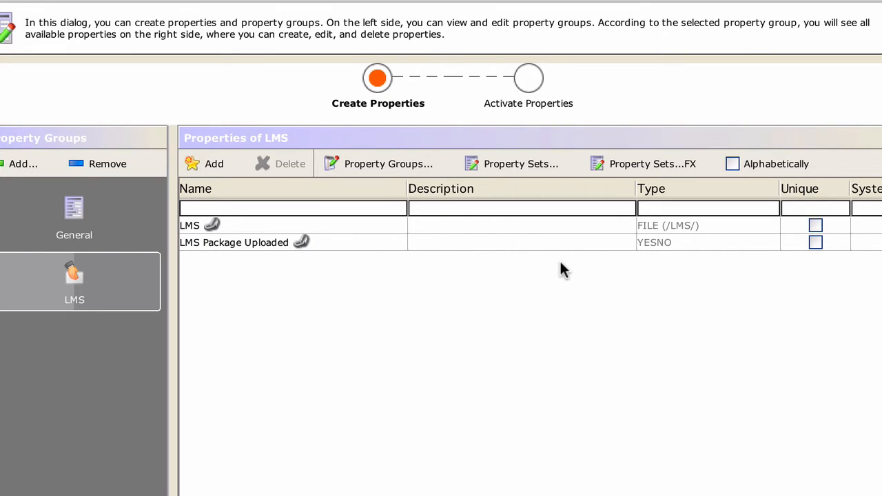
mouse_move(554, 278)
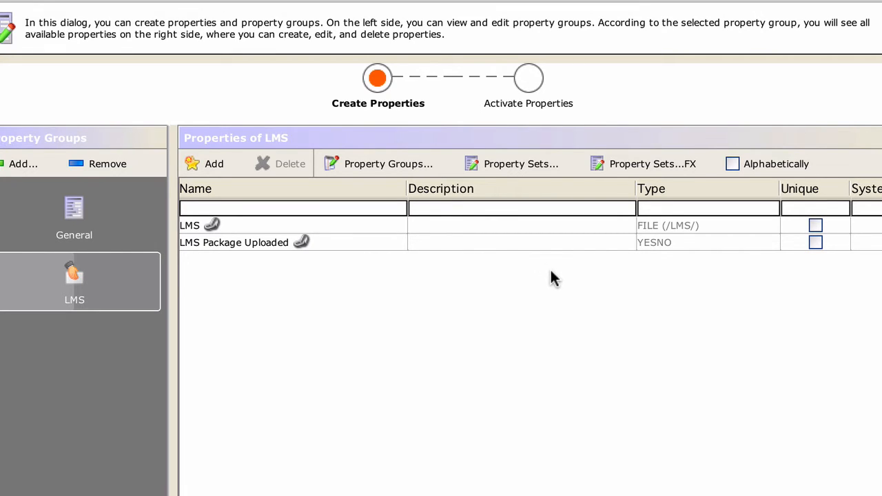
mouse_move(595, 356)
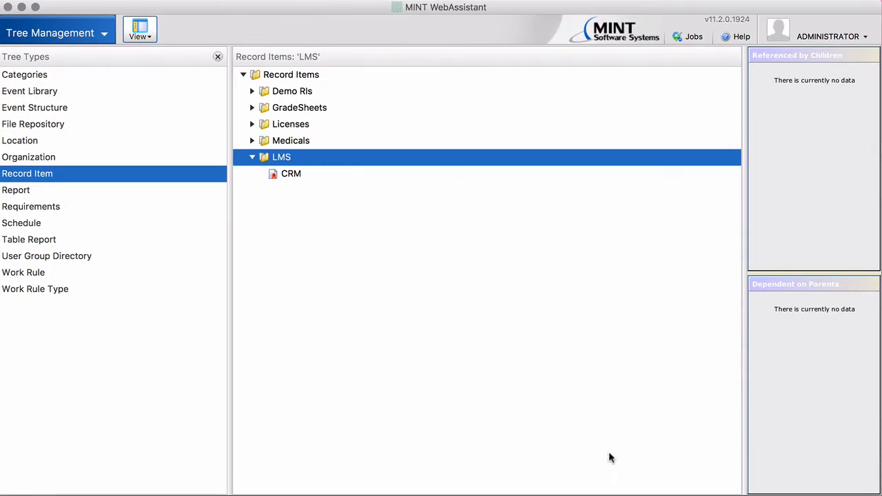
Create a new record item under the LMS folder and enter its name.
right_click(281, 157)
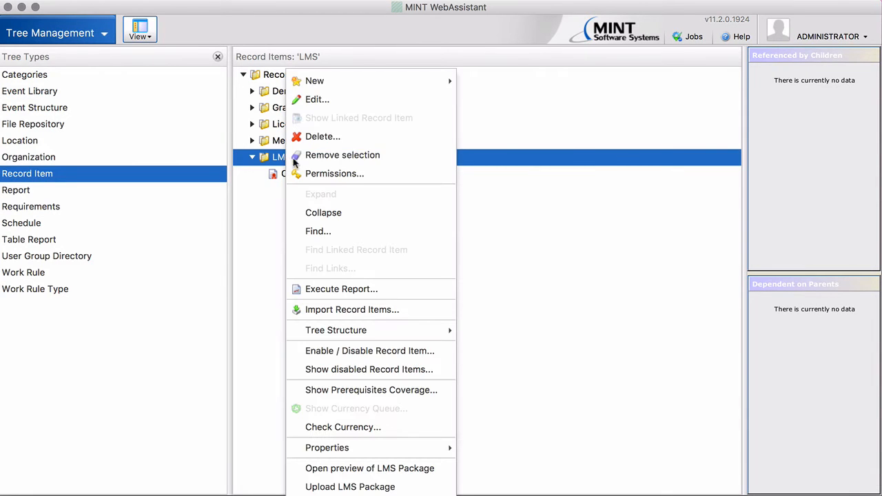
click(482, 111)
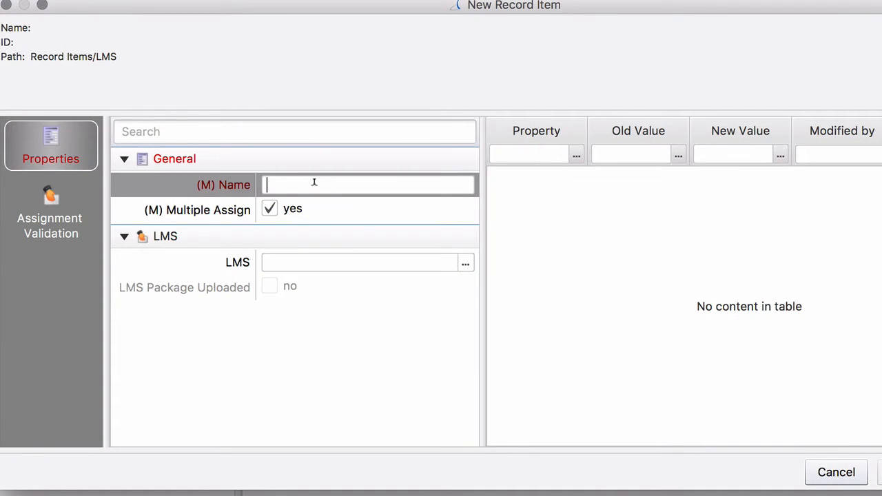
text(NotificationTest)
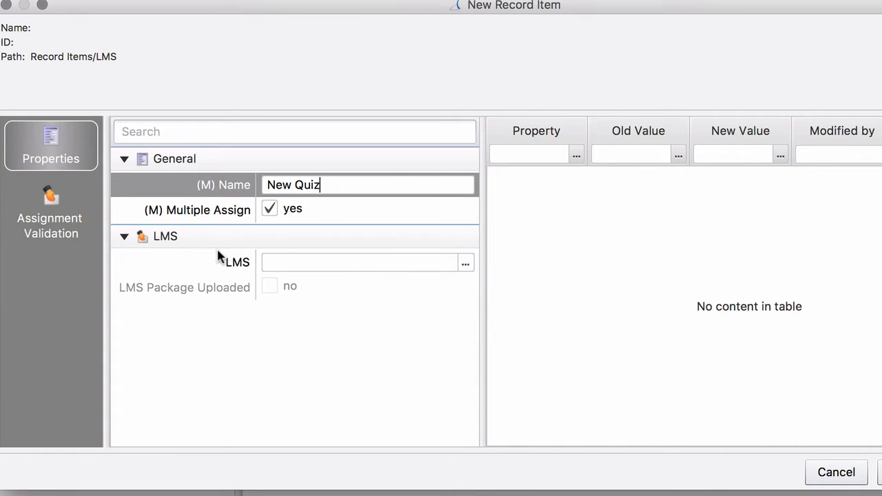
mouse_move(345, 267)
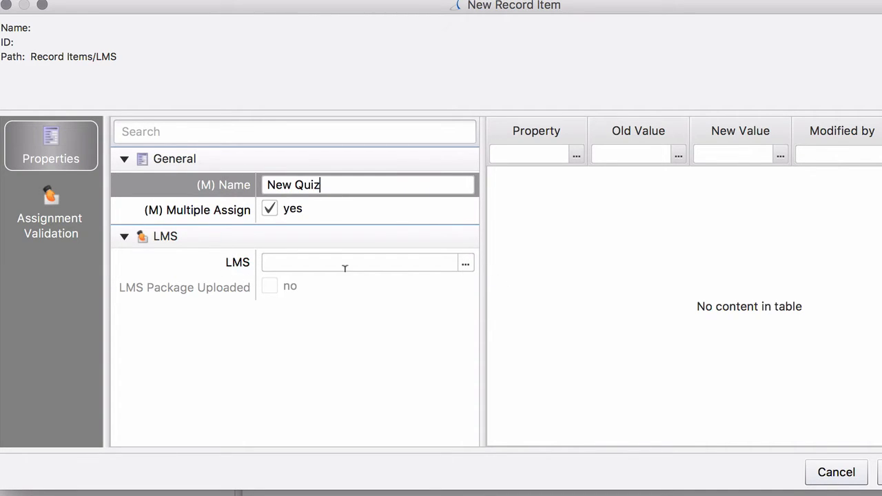
Choose Quiz5.zip from the Desktop as the record item's LMS package file.
click(466, 261)
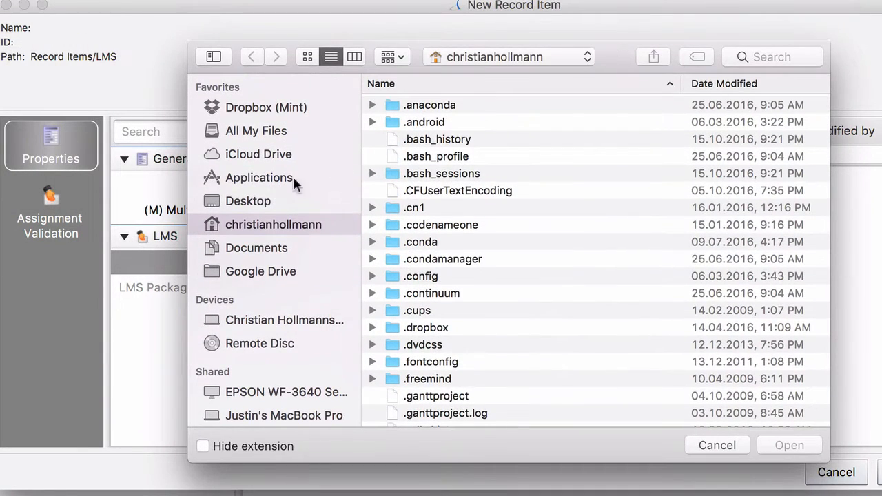
click(248, 201)
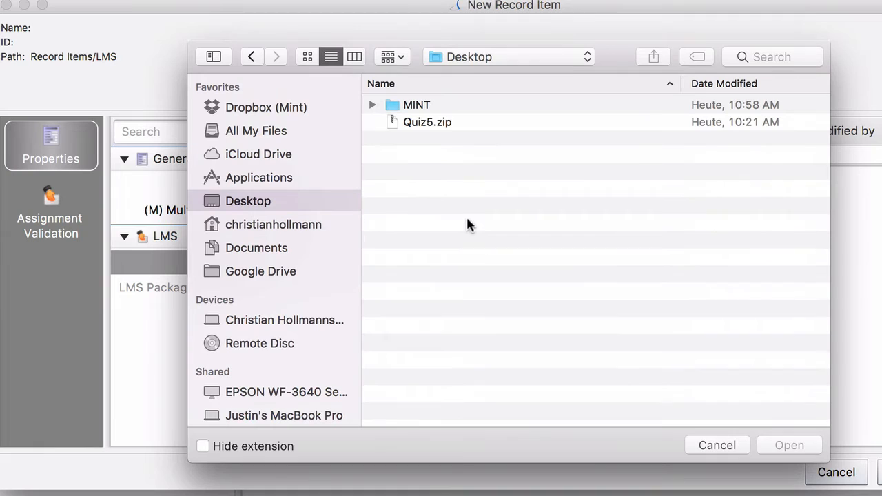
click(427, 122)
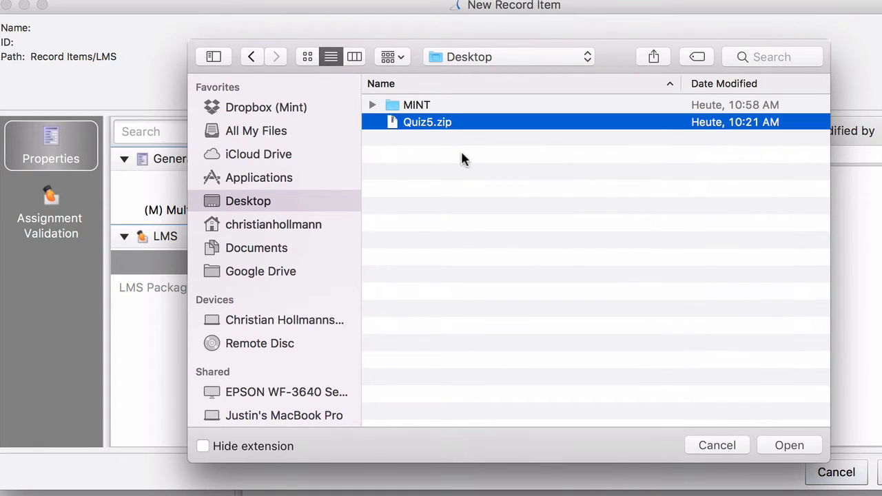
mouse_move(448, 138)
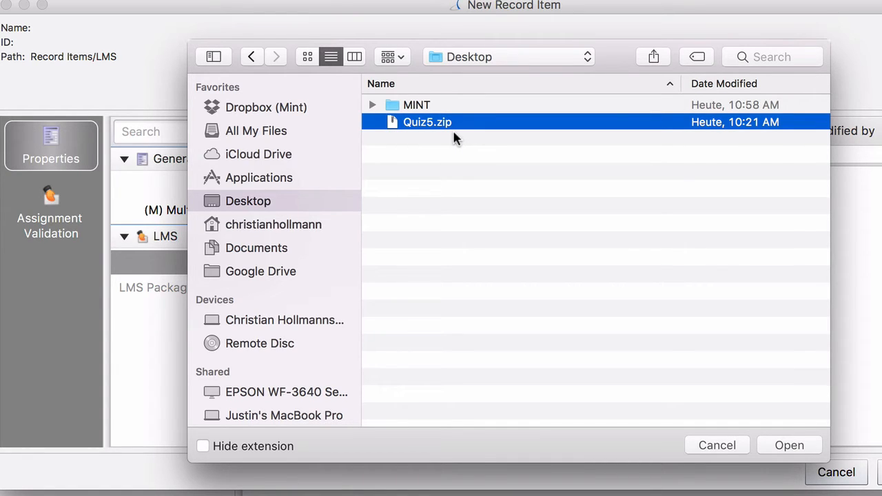
click(788, 445)
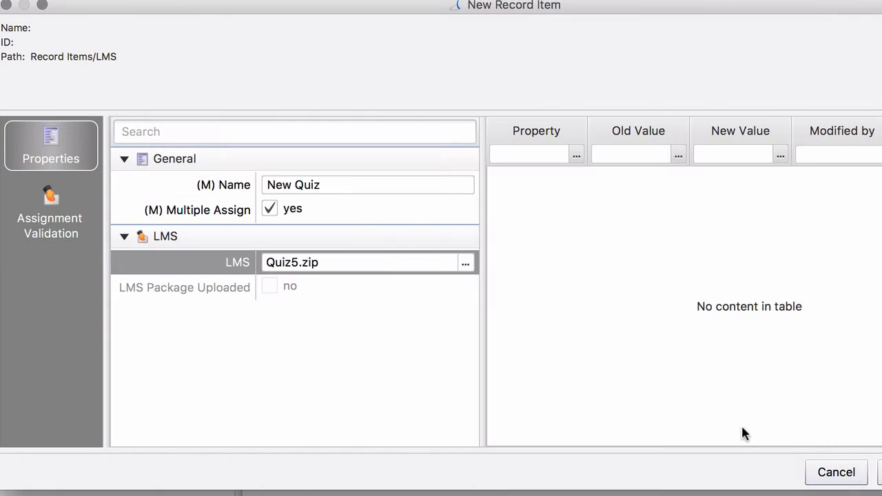
mouse_move(127, 293)
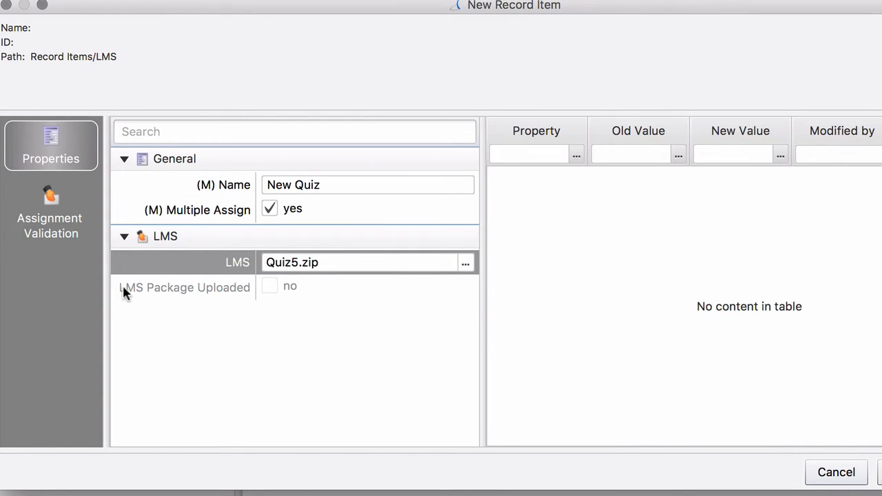
mouse_move(182, 292)
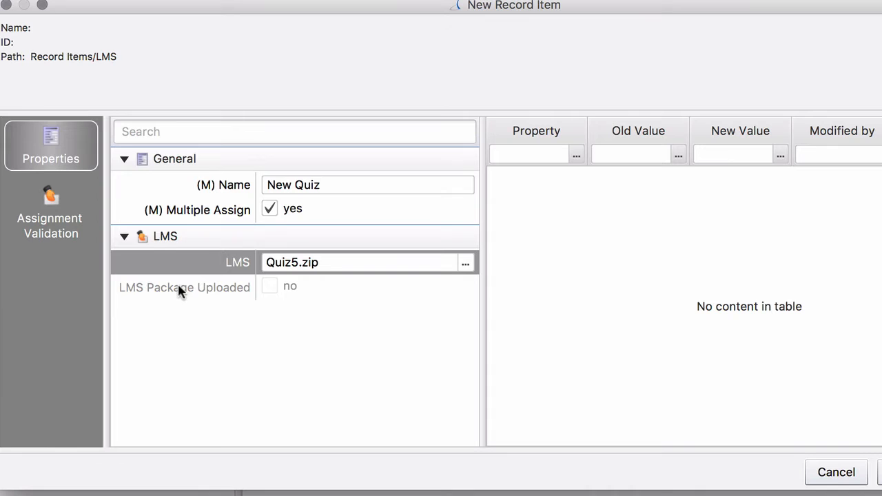
mouse_move(337, 320)
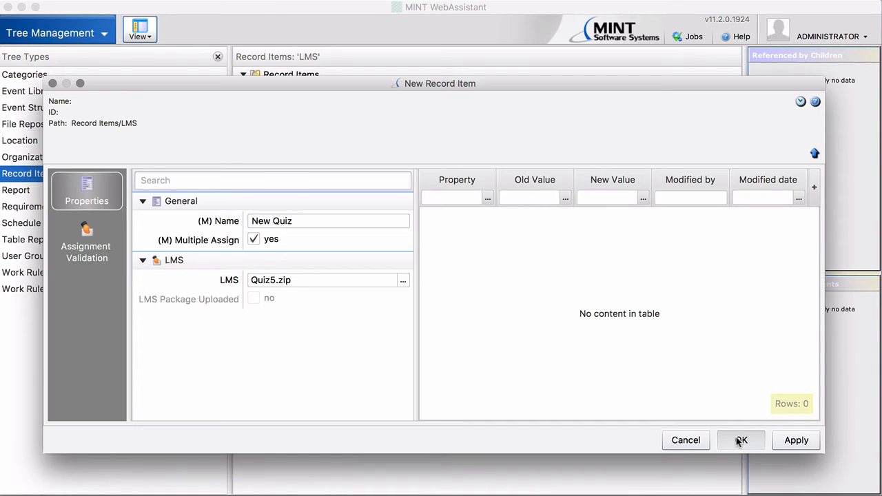
Confirm the New Record Item dialog and select New Quiz now listed under LMS.
click(742, 441)
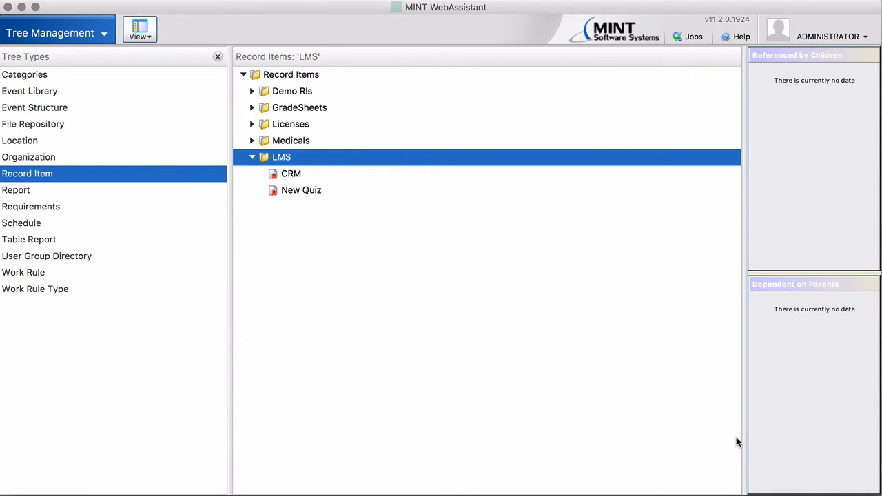
mouse_move(653, 391)
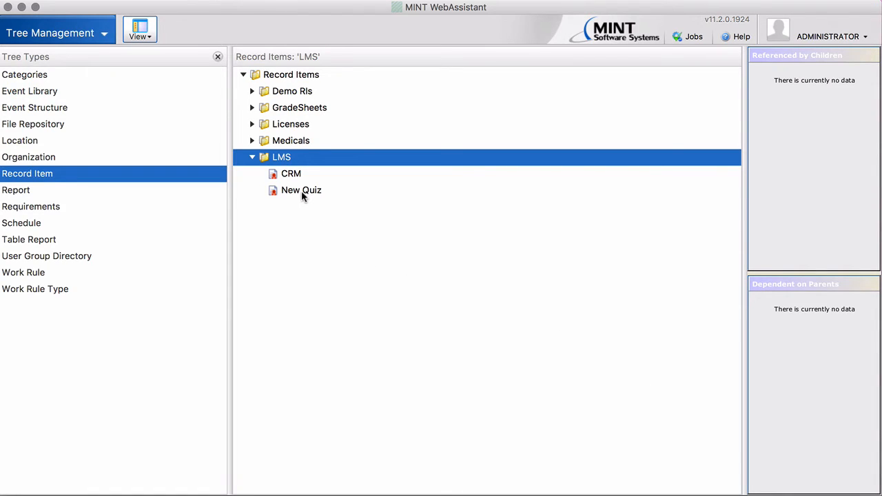
click(301, 190)
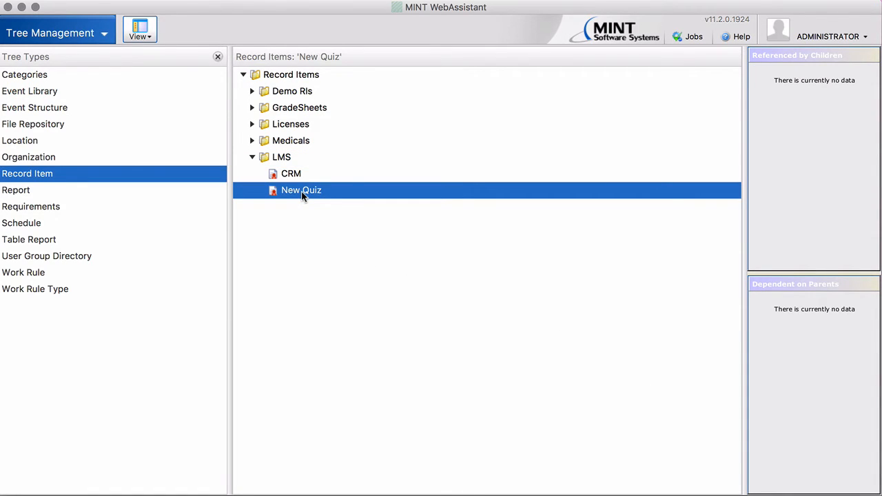
right_click(300, 190)
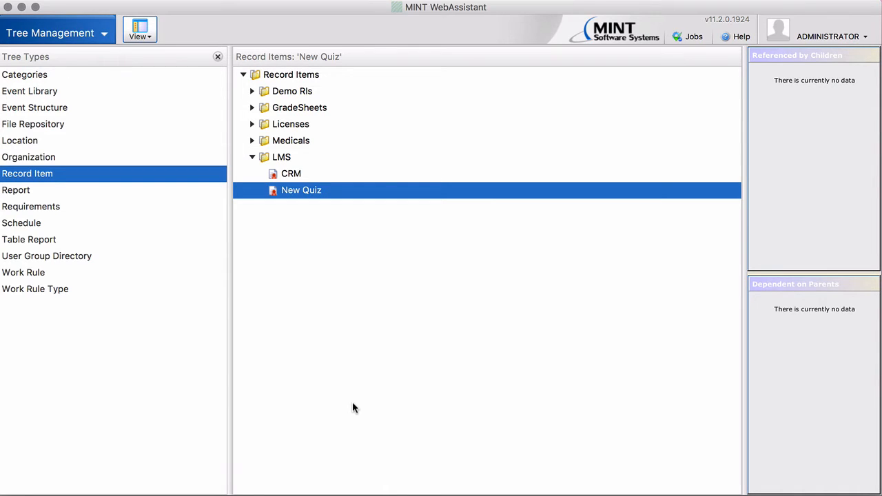
mouse_move(352, 386)
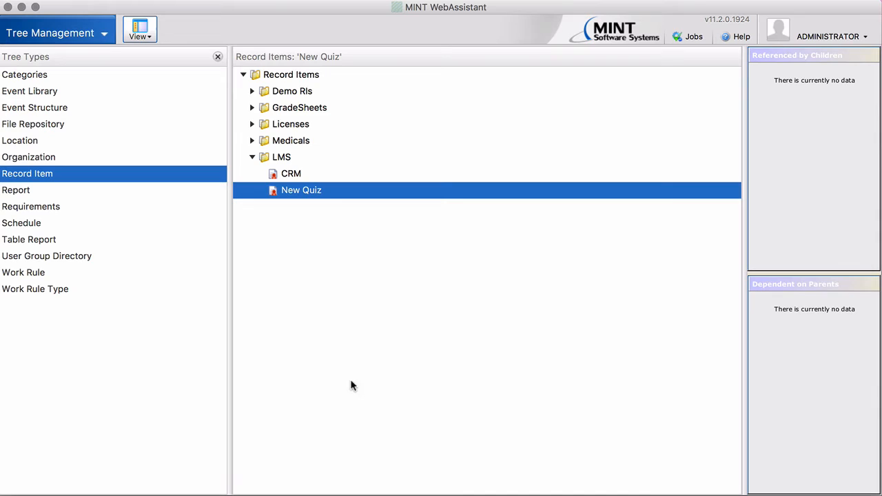
mouse_move(297, 190)
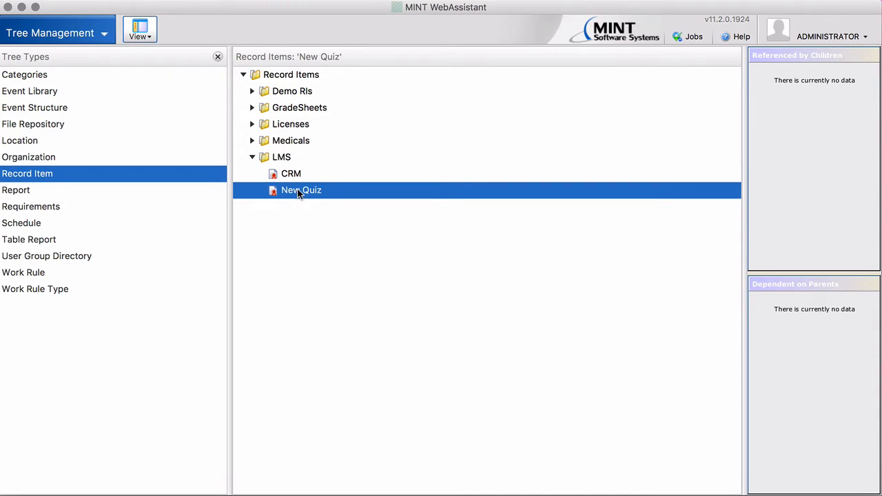
double_click(301, 190)
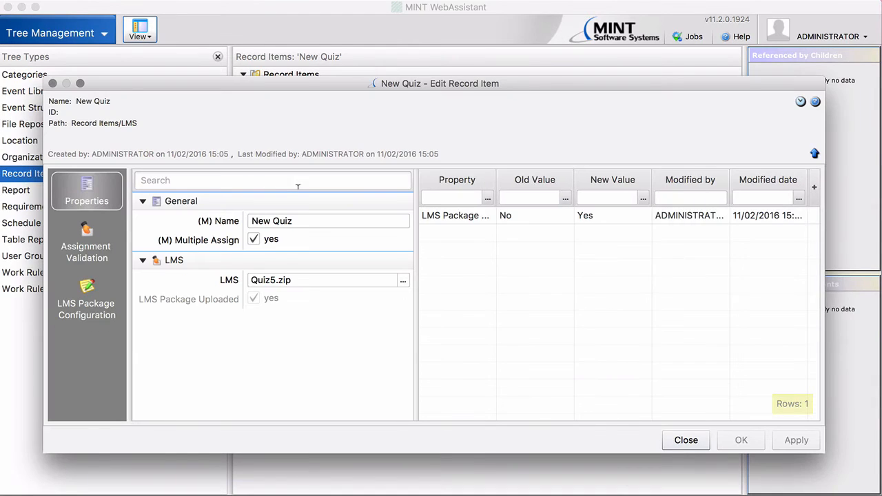
mouse_move(237, 306)
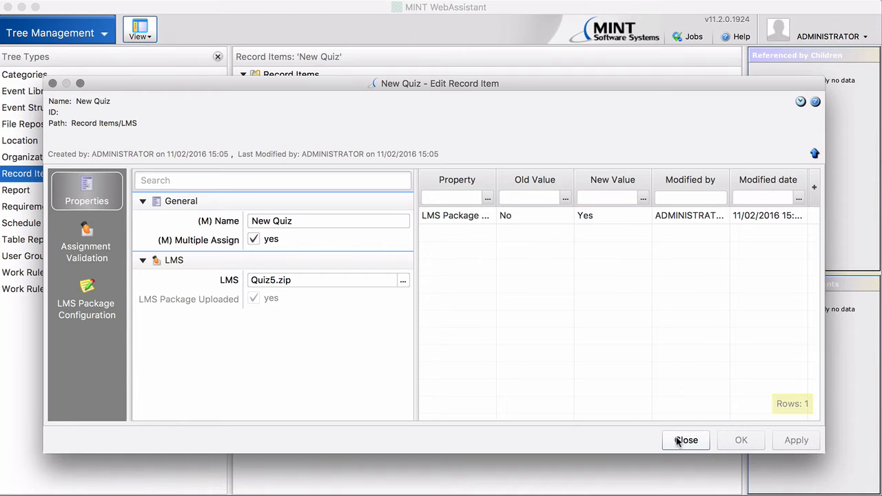
click(687, 439)
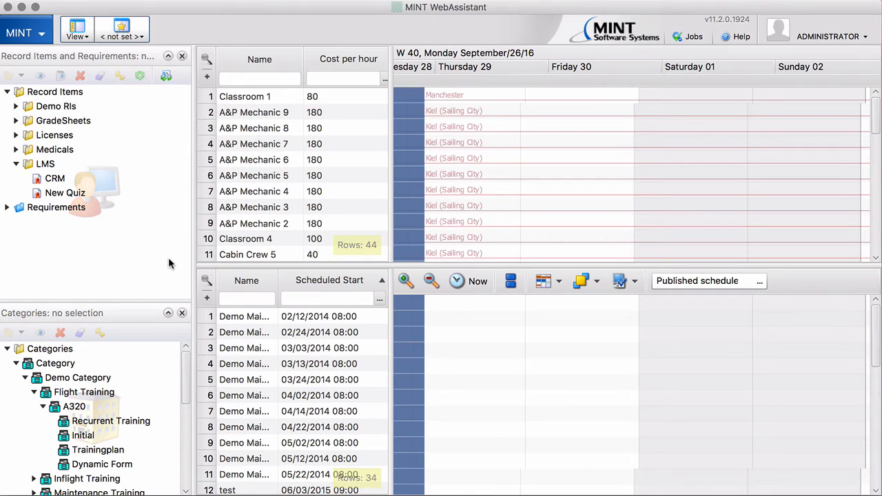
mouse_move(256, 186)
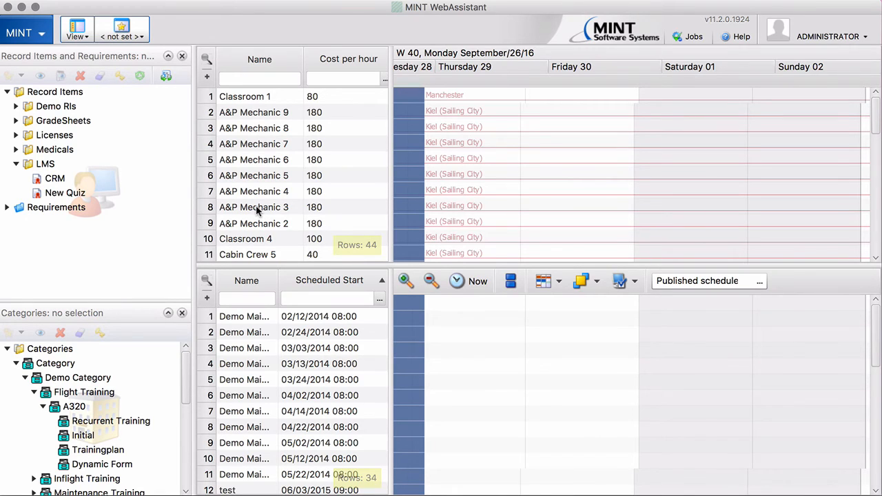
mouse_move(239, 211)
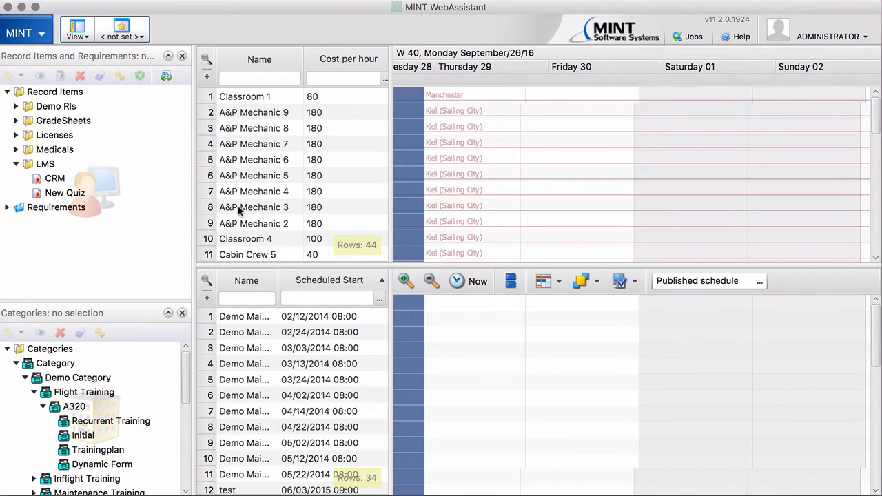
Apply the New Quiz assignment to A&P Mechanic 3 and decline running another operation.
click(254, 207)
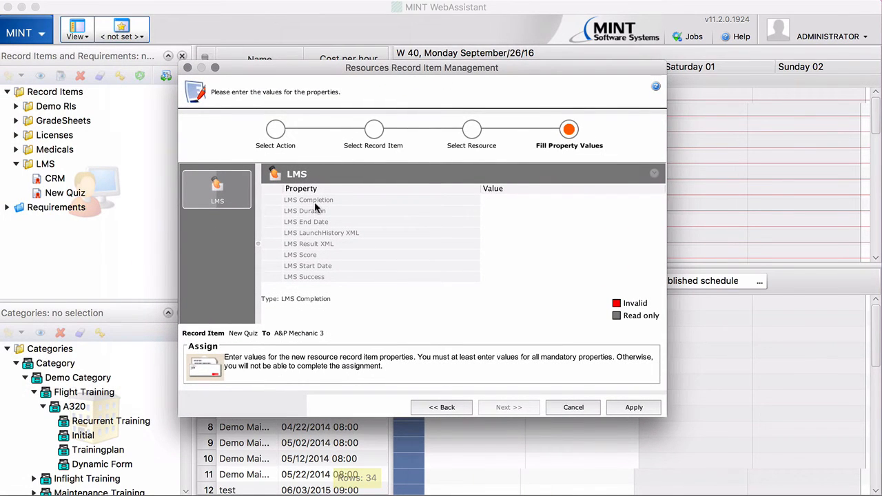
mouse_move(319, 288)
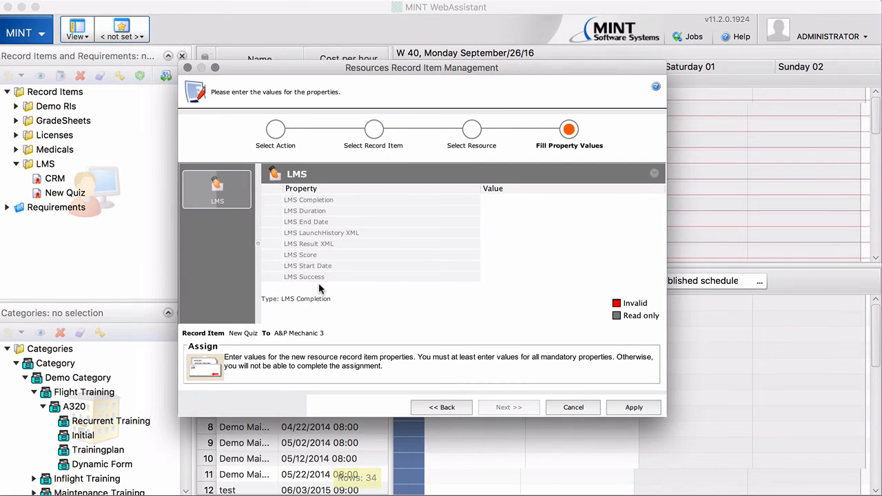
mouse_move(365, 271)
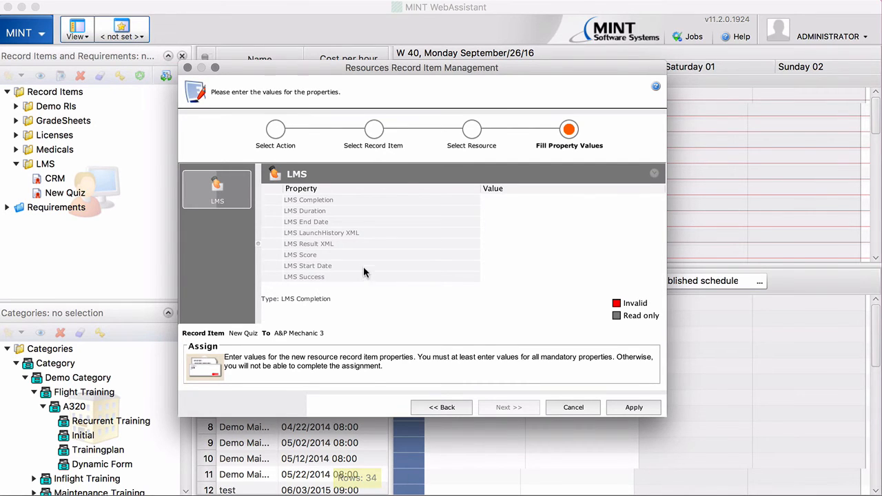
mouse_move(370, 327)
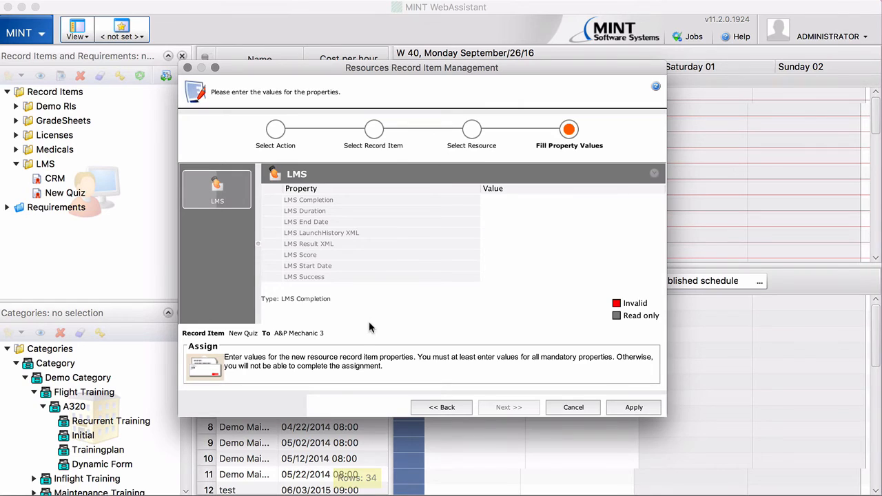
mouse_move(366, 311)
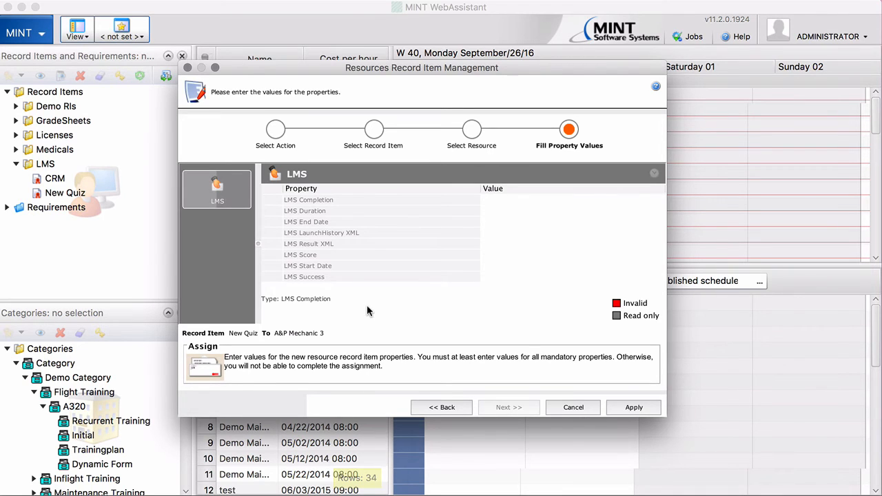
mouse_move(278, 268)
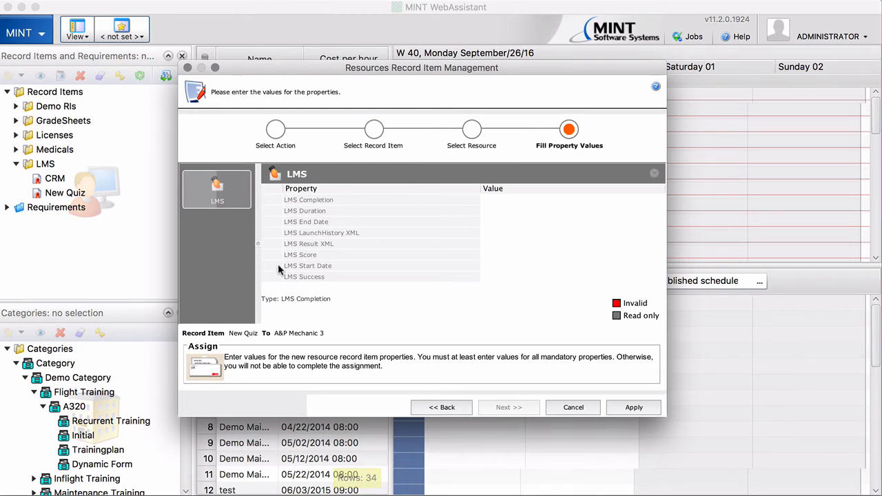
mouse_move(320, 290)
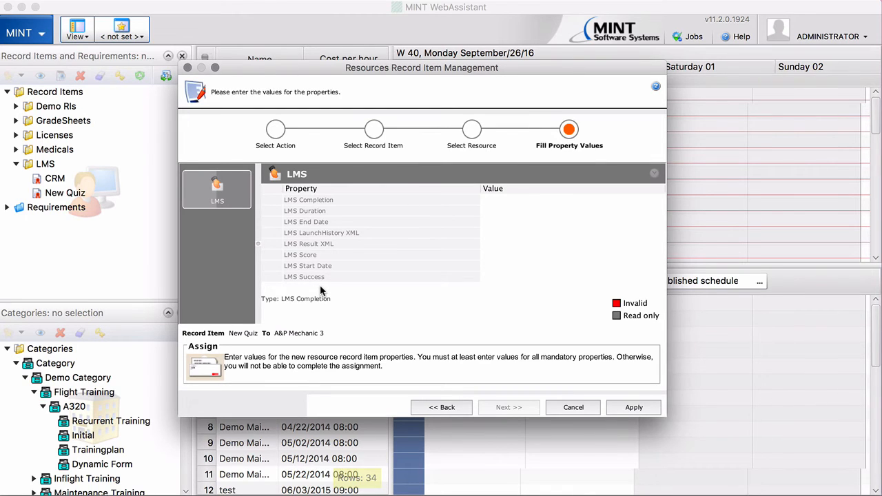
mouse_move(606, 394)
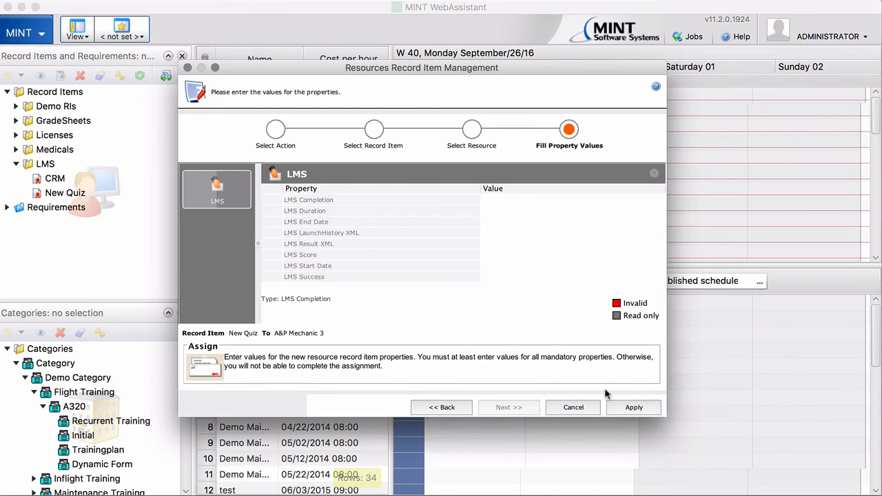
mouse_move(490, 240)
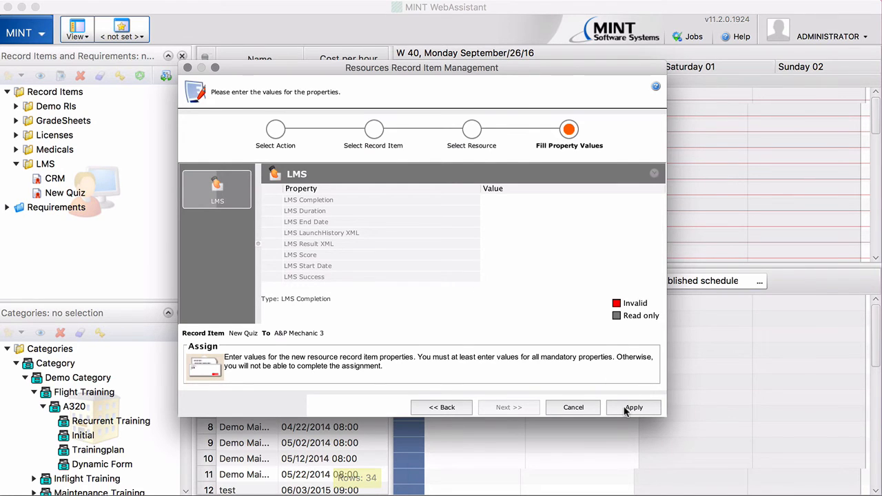
click(632, 408)
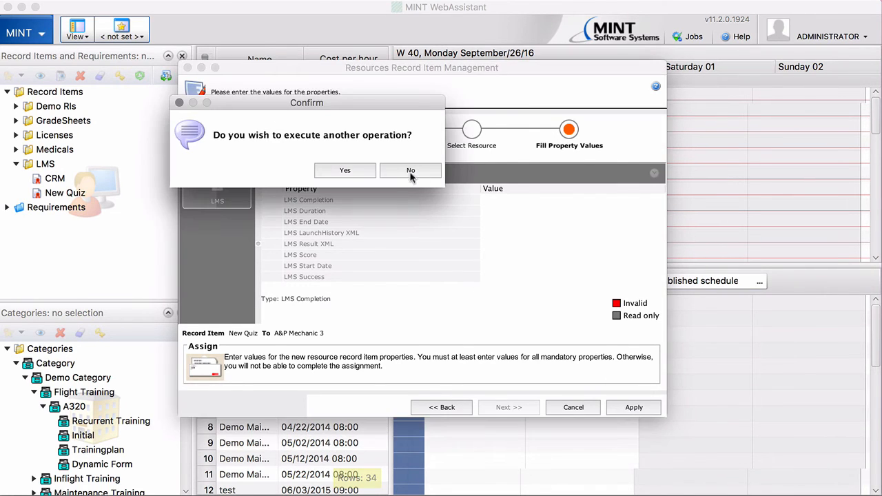
click(410, 171)
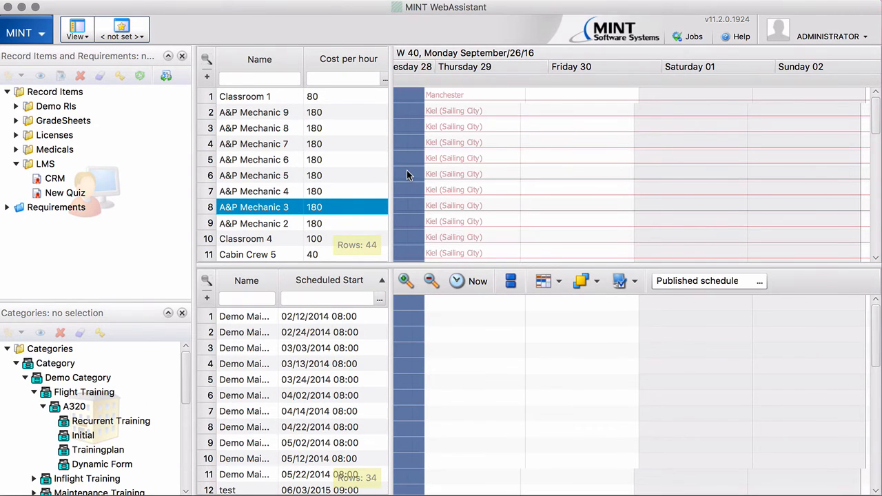
mouse_move(265, 213)
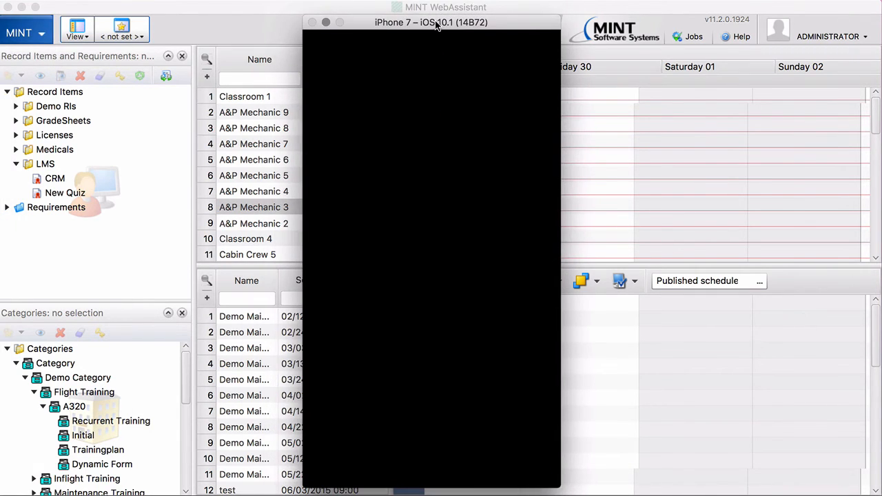
mouse_move(496, 125)
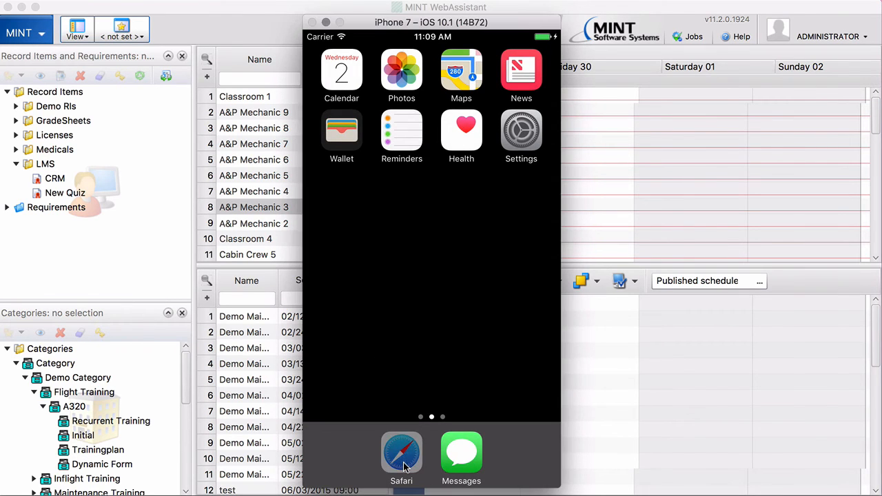
Load mintern.mint-online.com in the simulator's Safari and log in with user name and password.
click(401, 451)
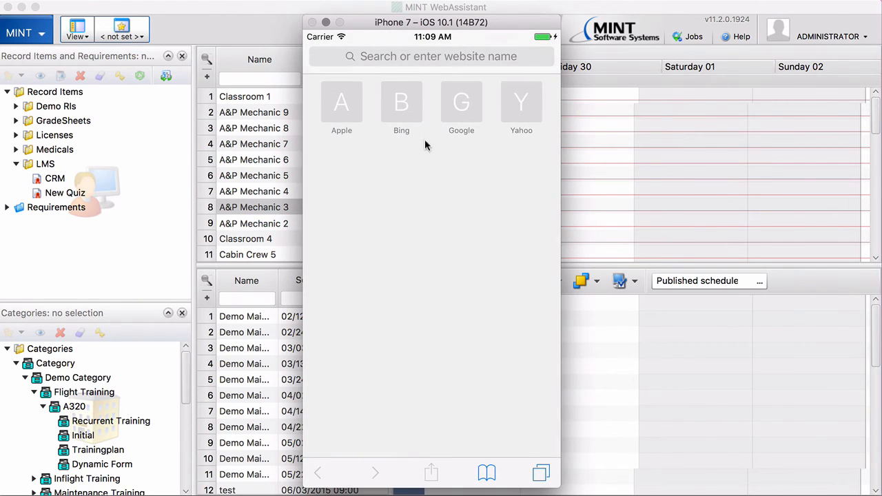
click(432, 55)
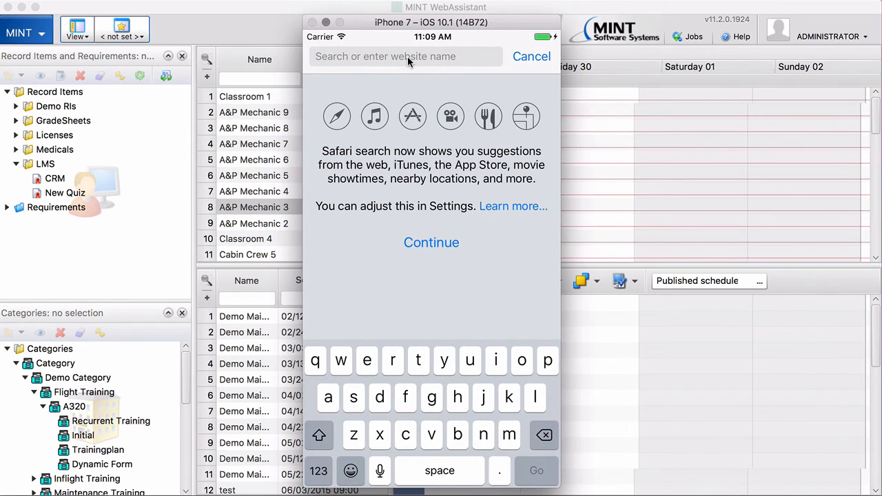
click(386, 55)
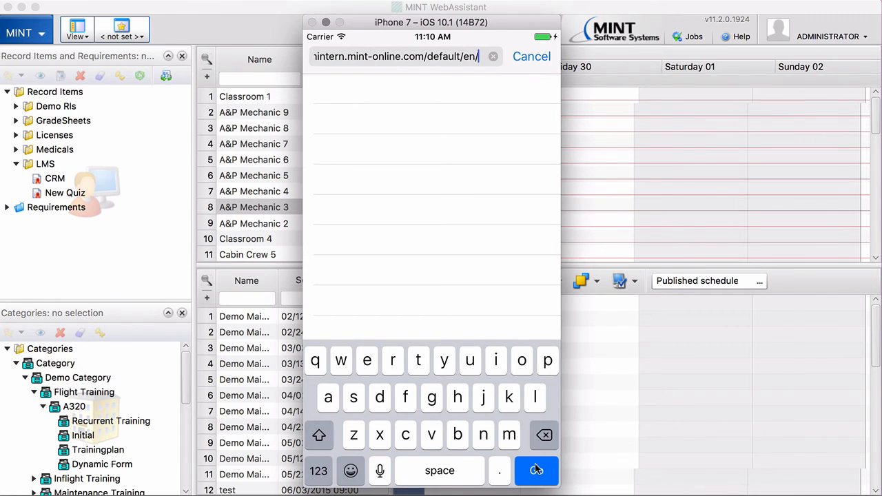
click(536, 472)
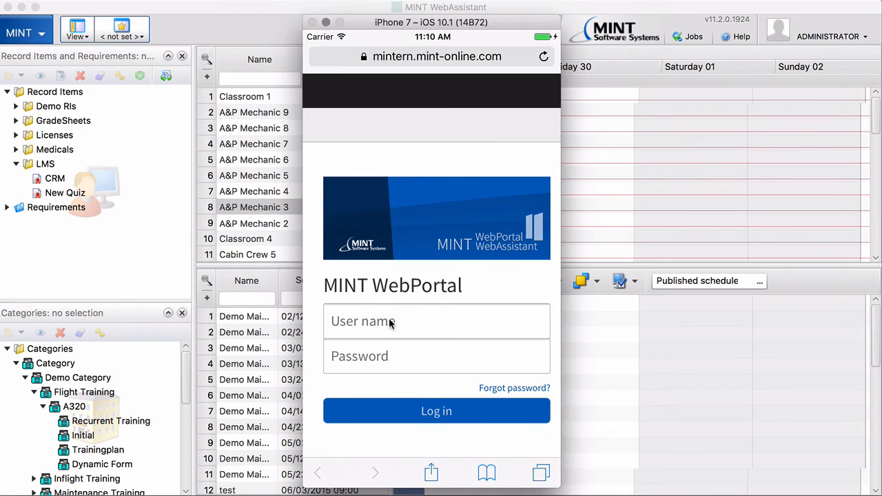
text(me)
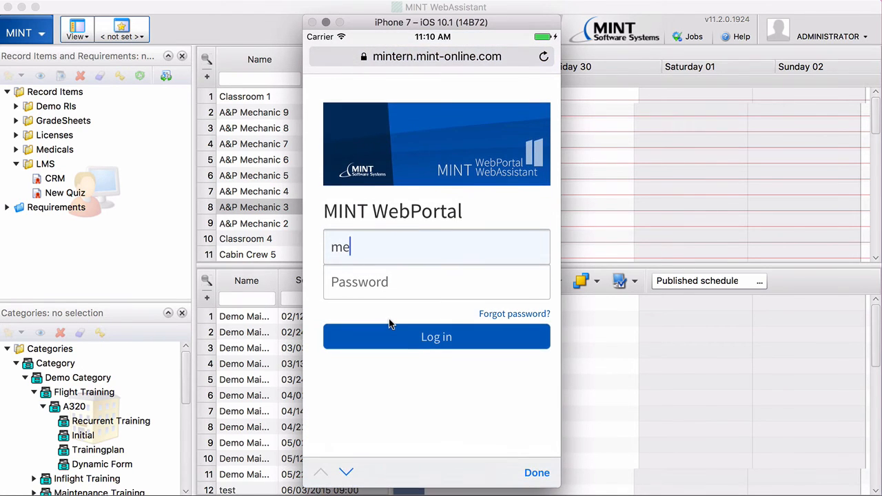
text(can)
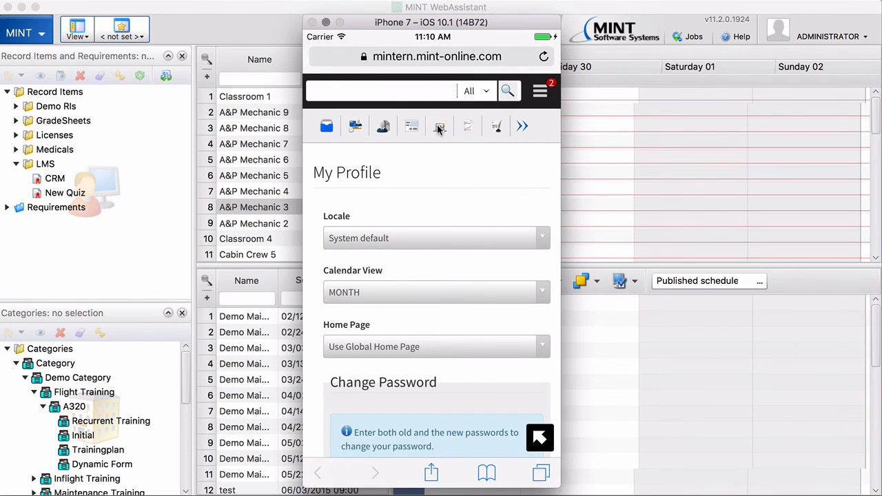
From the LMS package list, launch the New Quiz course despite the blocked popup.
click(439, 127)
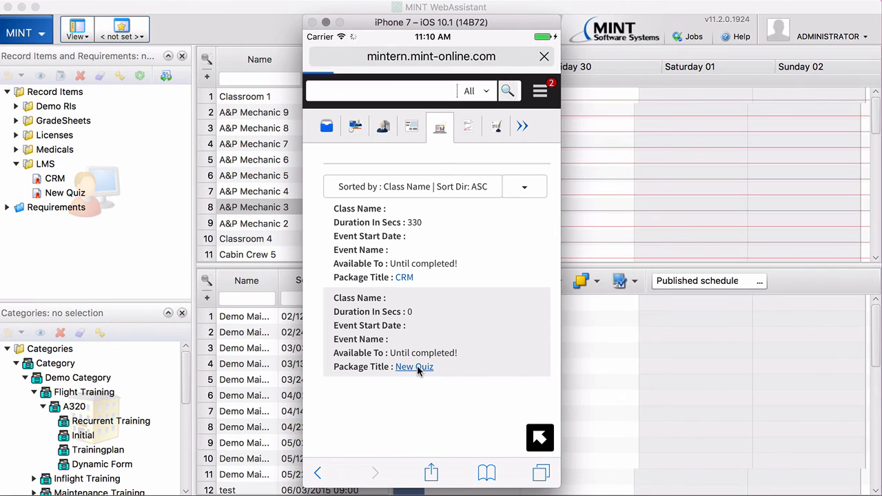
click(413, 366)
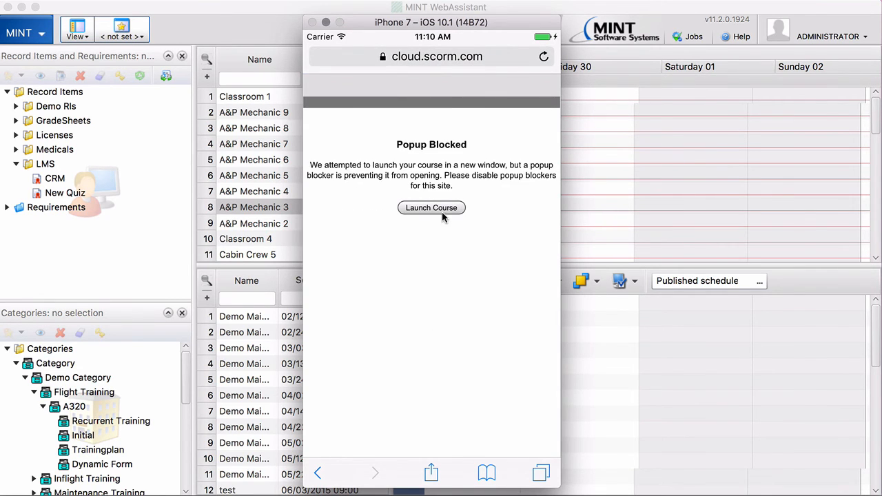
click(430, 206)
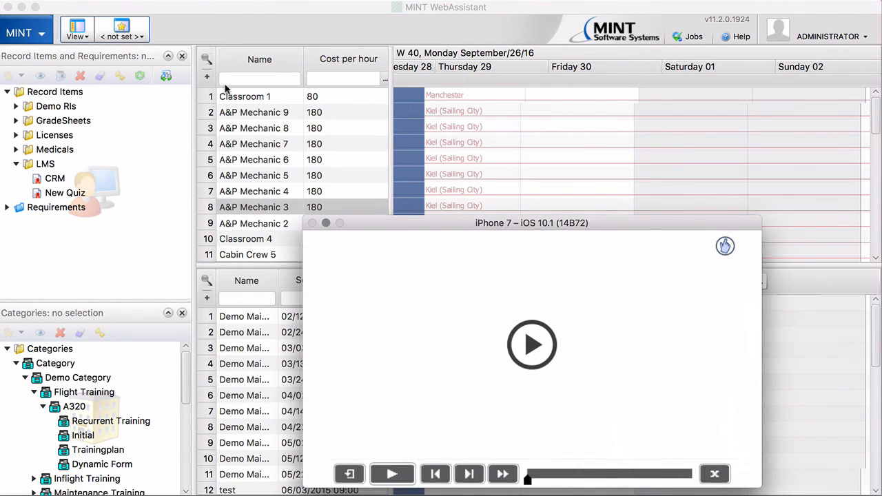
Play the quiz, answer True to question 1, submit it and continue.
drag(532, 223, 435, 146)
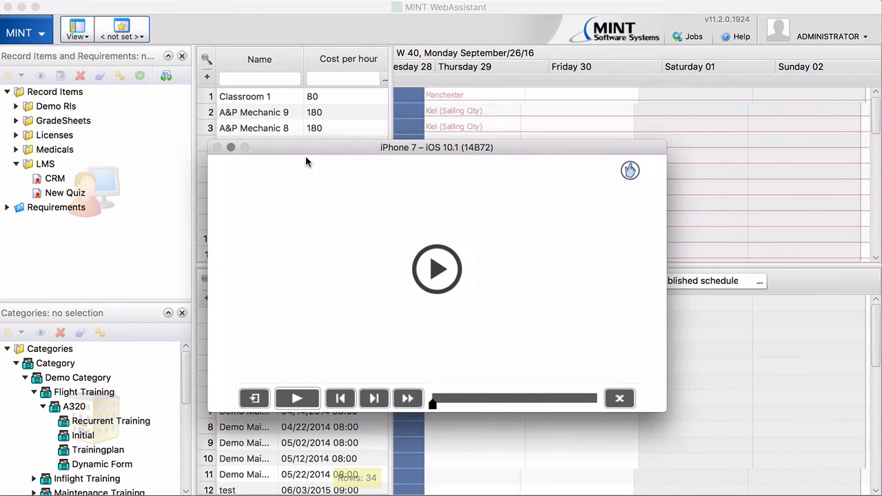
click(437, 269)
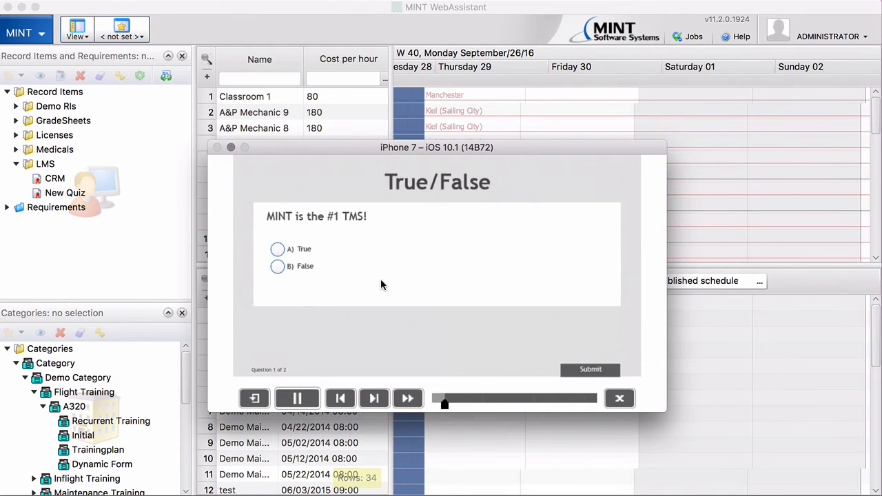
click(297, 398)
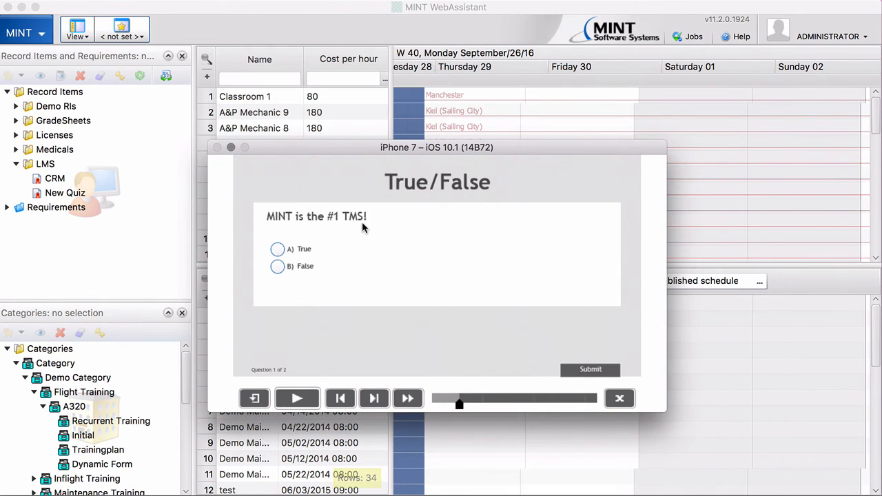
click(277, 248)
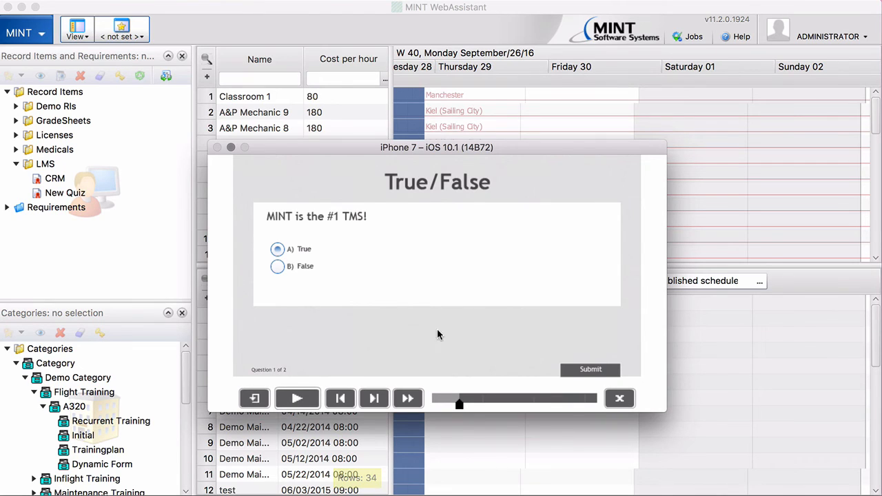
click(277, 248)
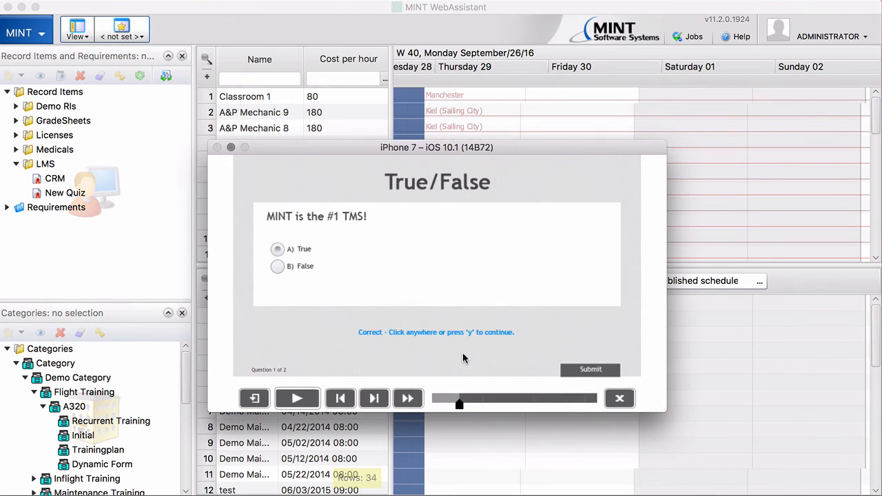
click(298, 397)
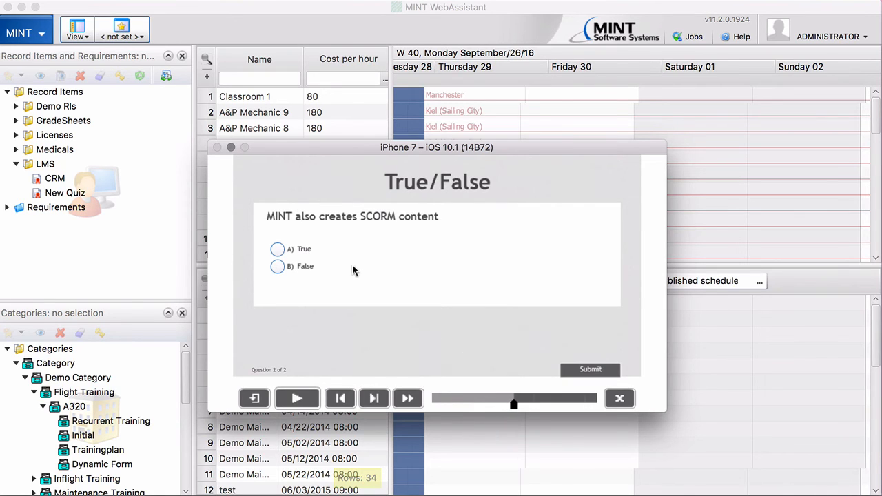
mouse_move(453, 229)
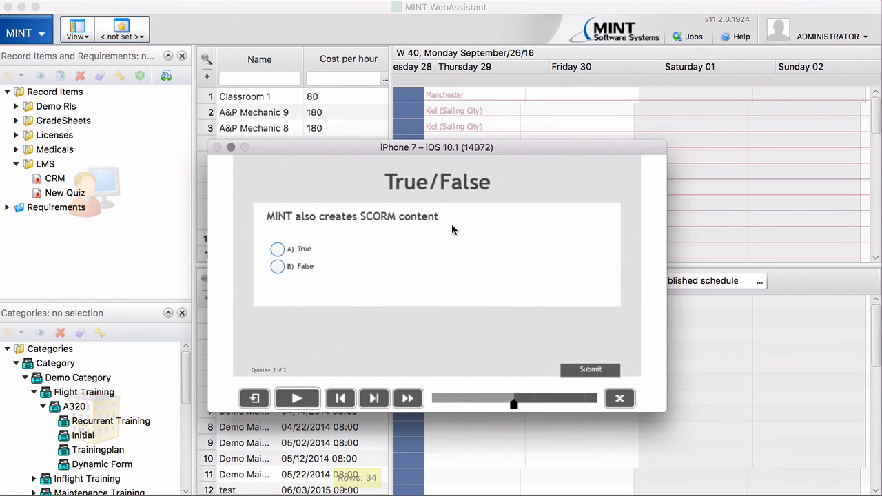
mouse_move(376, 254)
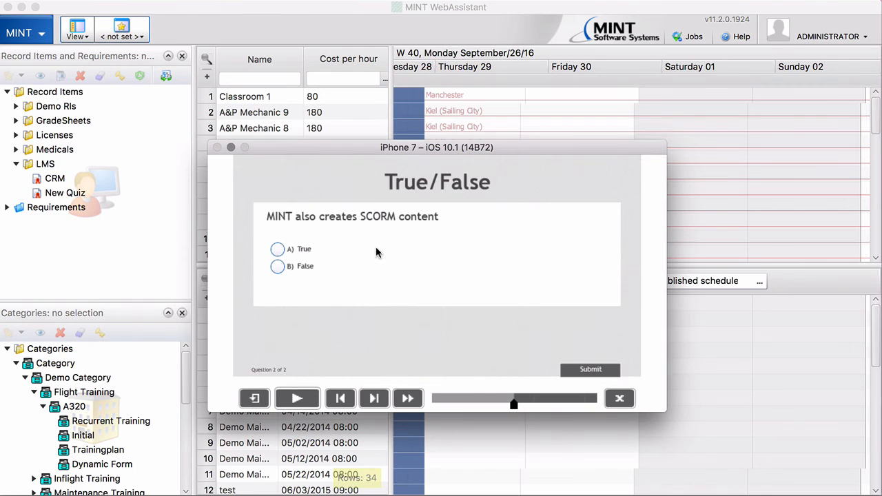
mouse_move(377, 253)
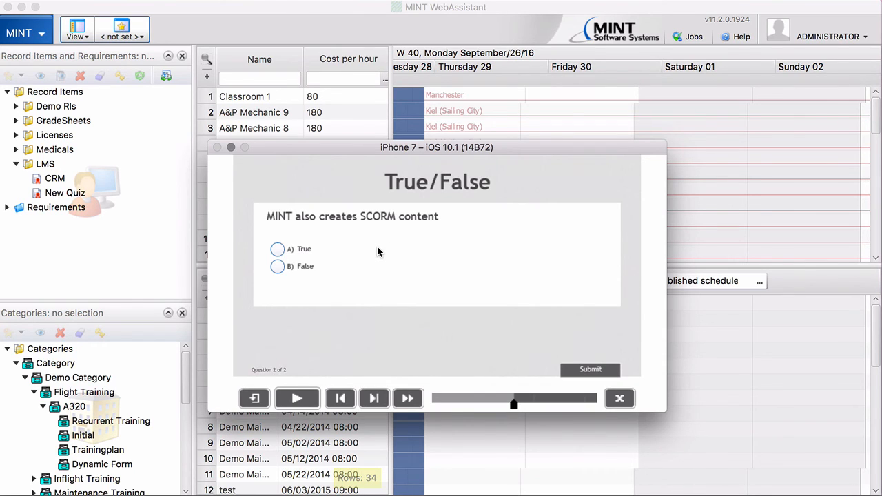
mouse_move(374, 259)
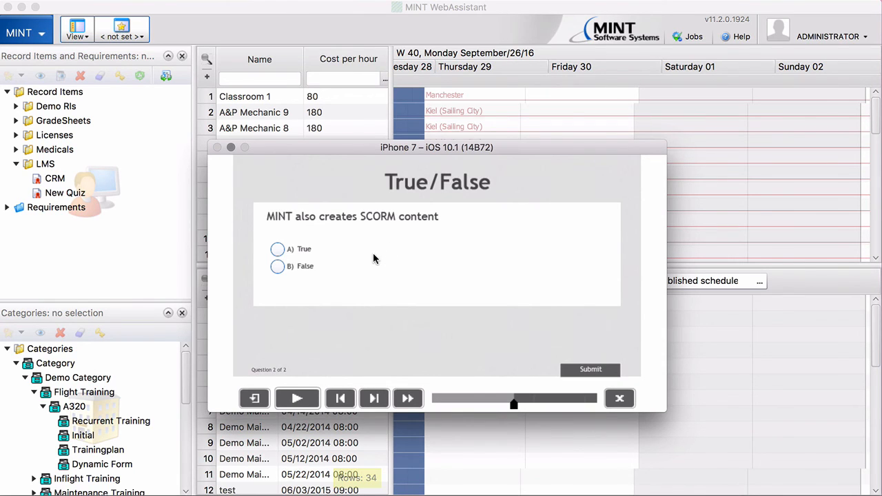
Answer True to question 2, dismiss the incorrect feedback and proceed to the results.
click(277, 248)
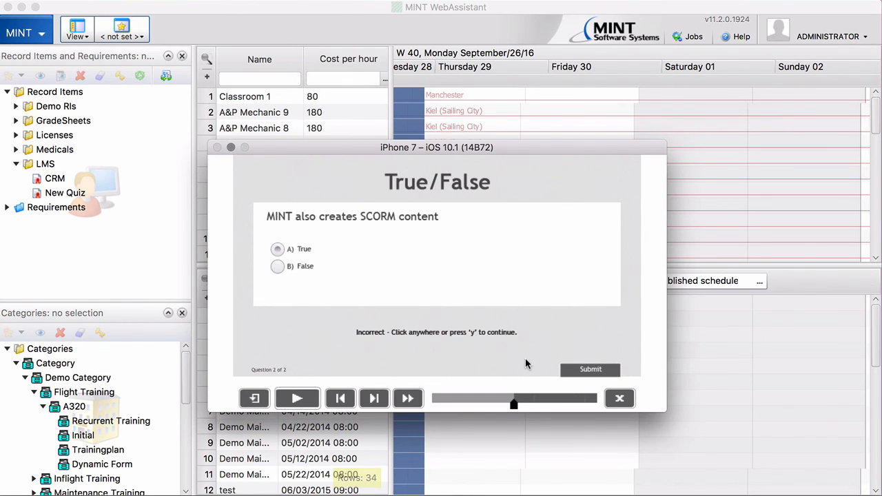
click(298, 397)
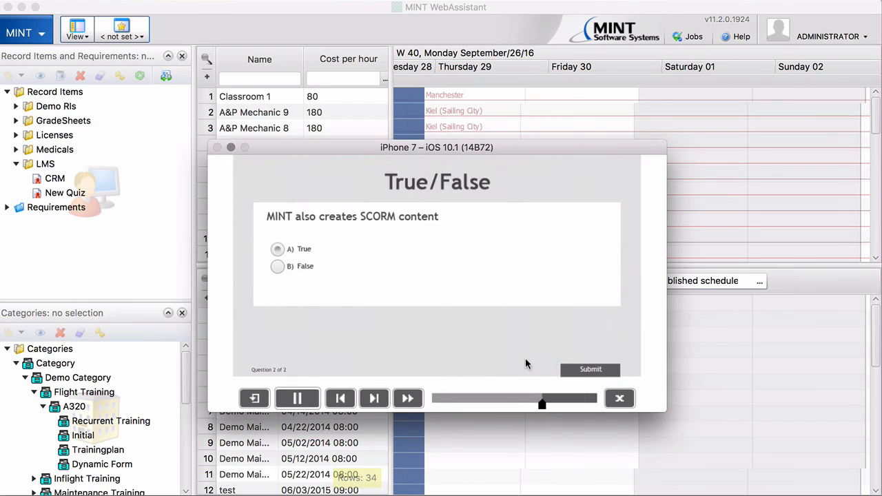
click(590, 369)
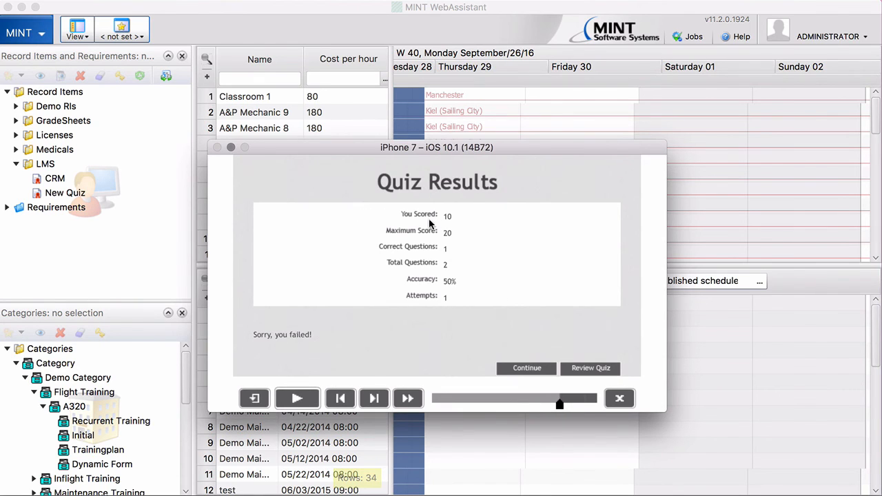
mouse_move(457, 227)
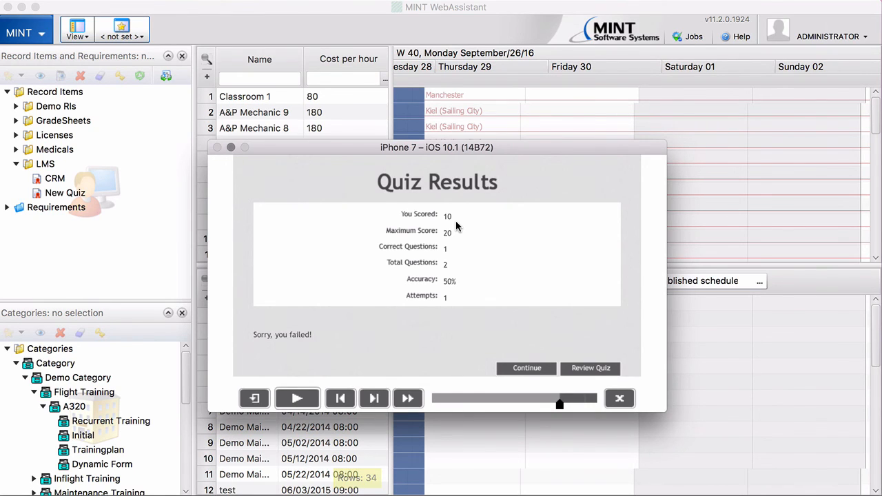
mouse_move(453, 227)
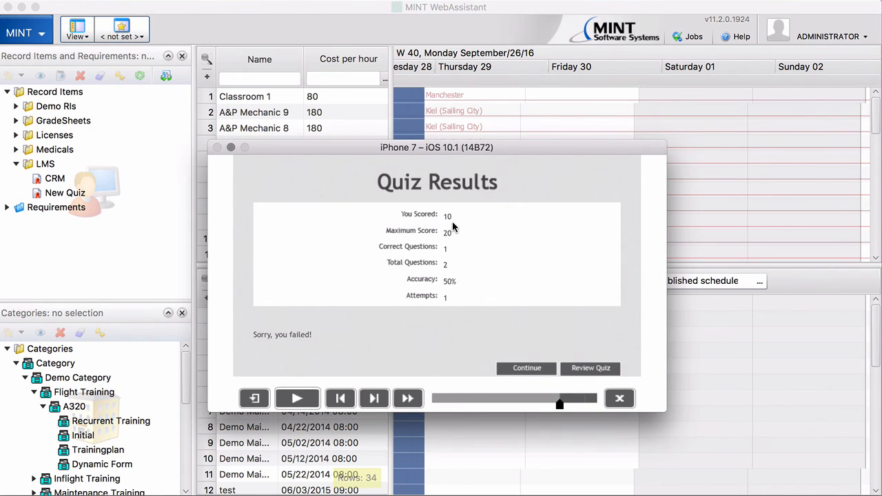
mouse_move(461, 249)
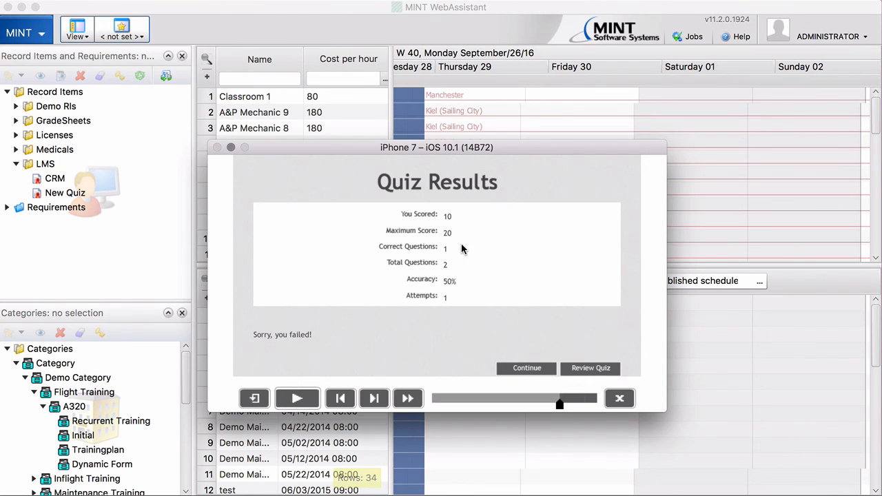
mouse_move(474, 284)
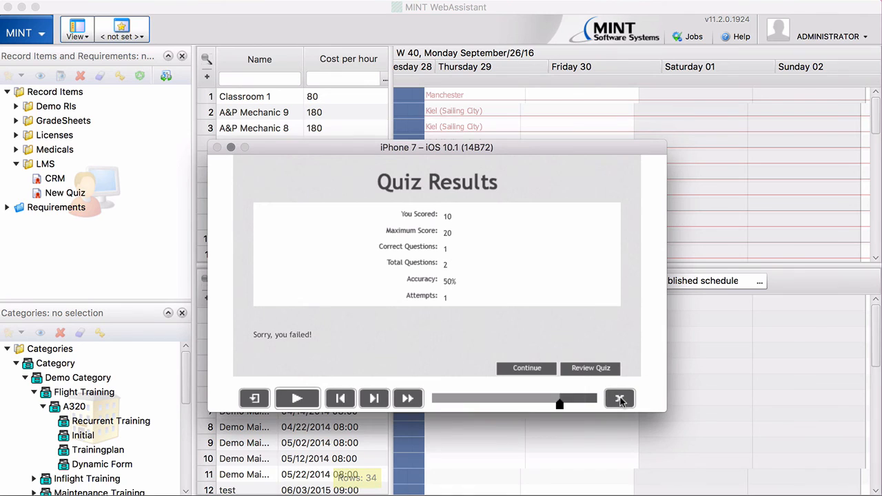
Close the course player after reviewing the failed 10 of 20 result.
click(619, 398)
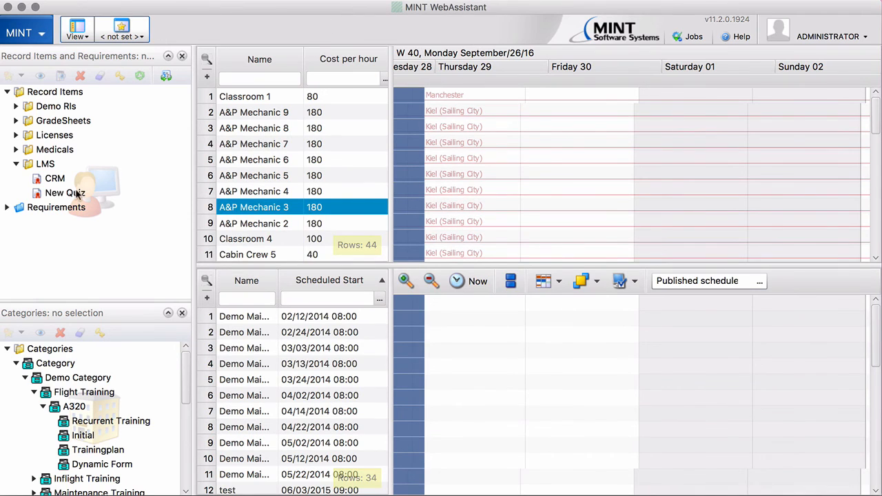
Open A&P Mechanic 3's New Quiz record item showing complete, score 50, failed.
click(65, 193)
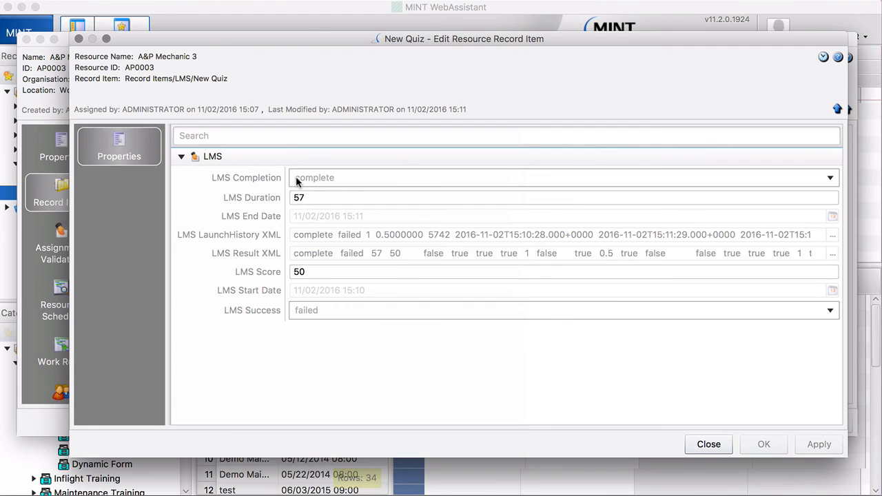
mouse_move(309, 179)
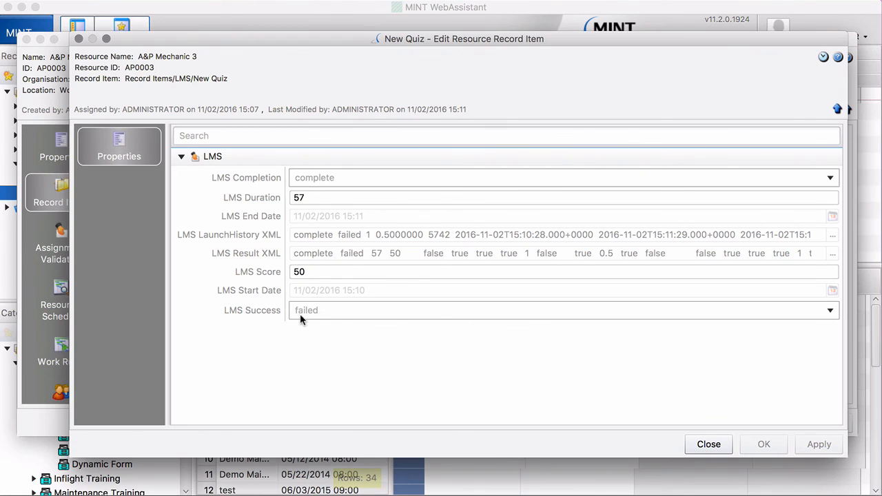
mouse_move(328, 324)
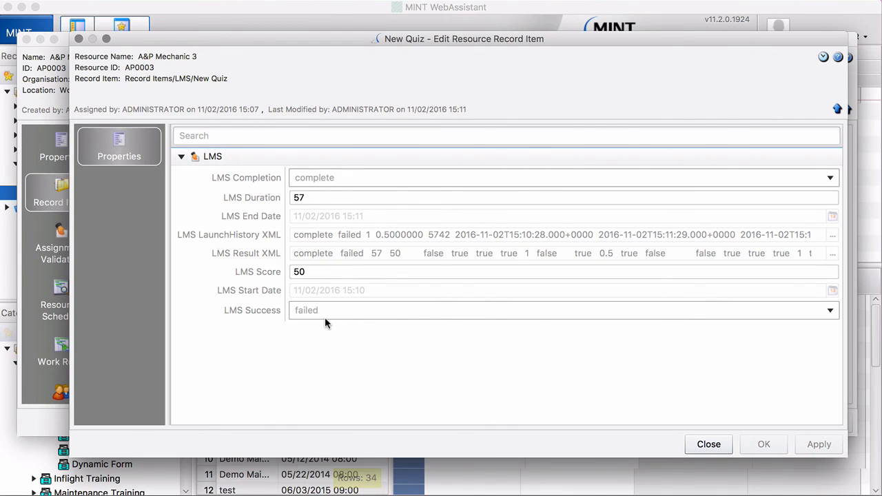